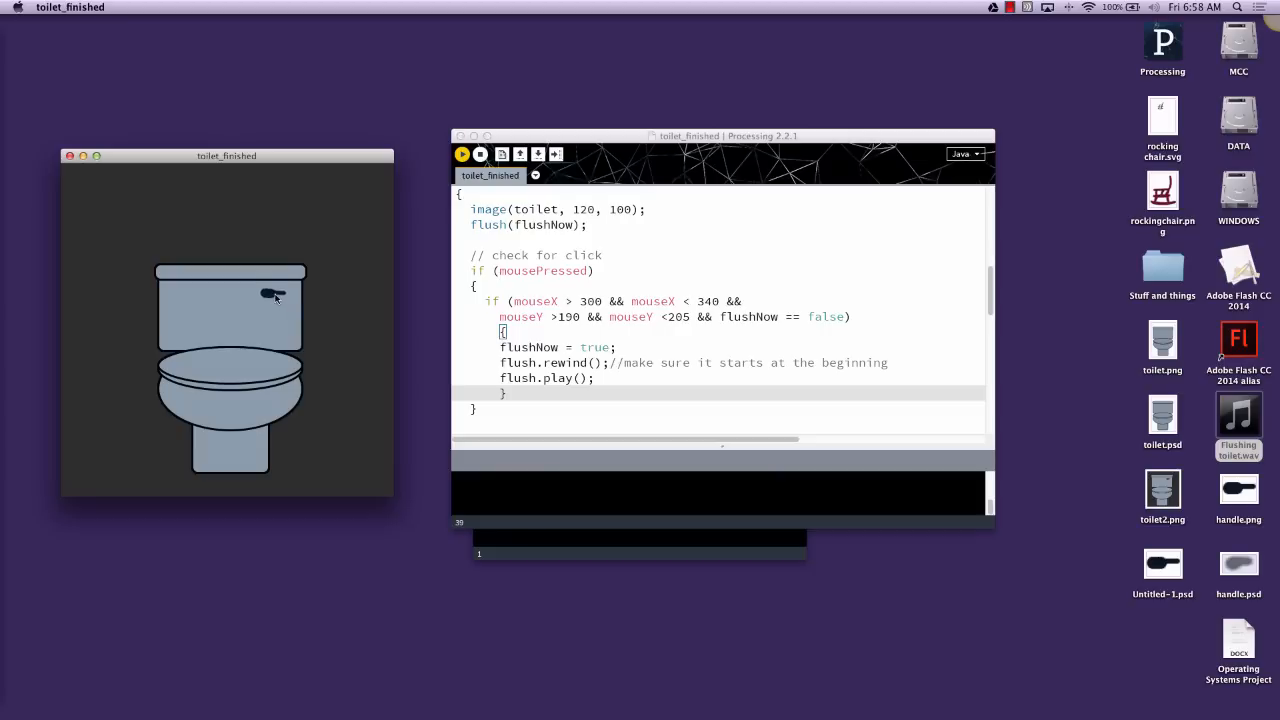
mouse_move(344, 284)
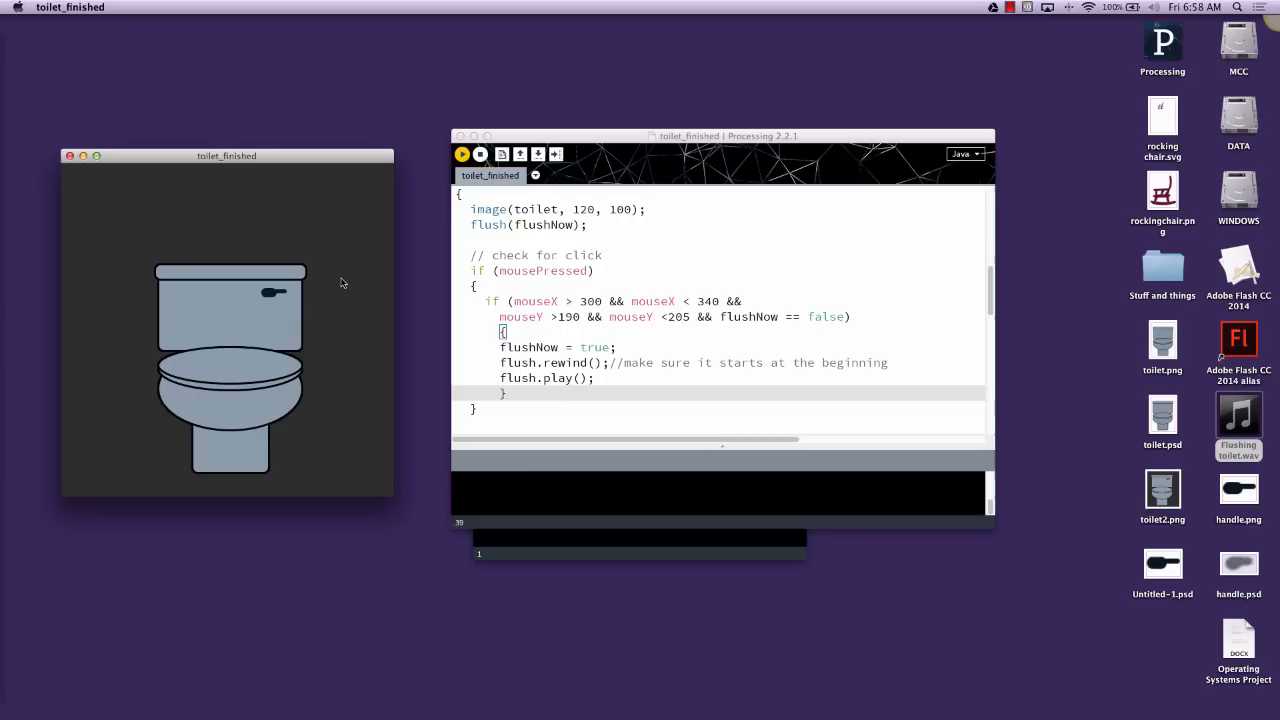
scroll(up, 3)
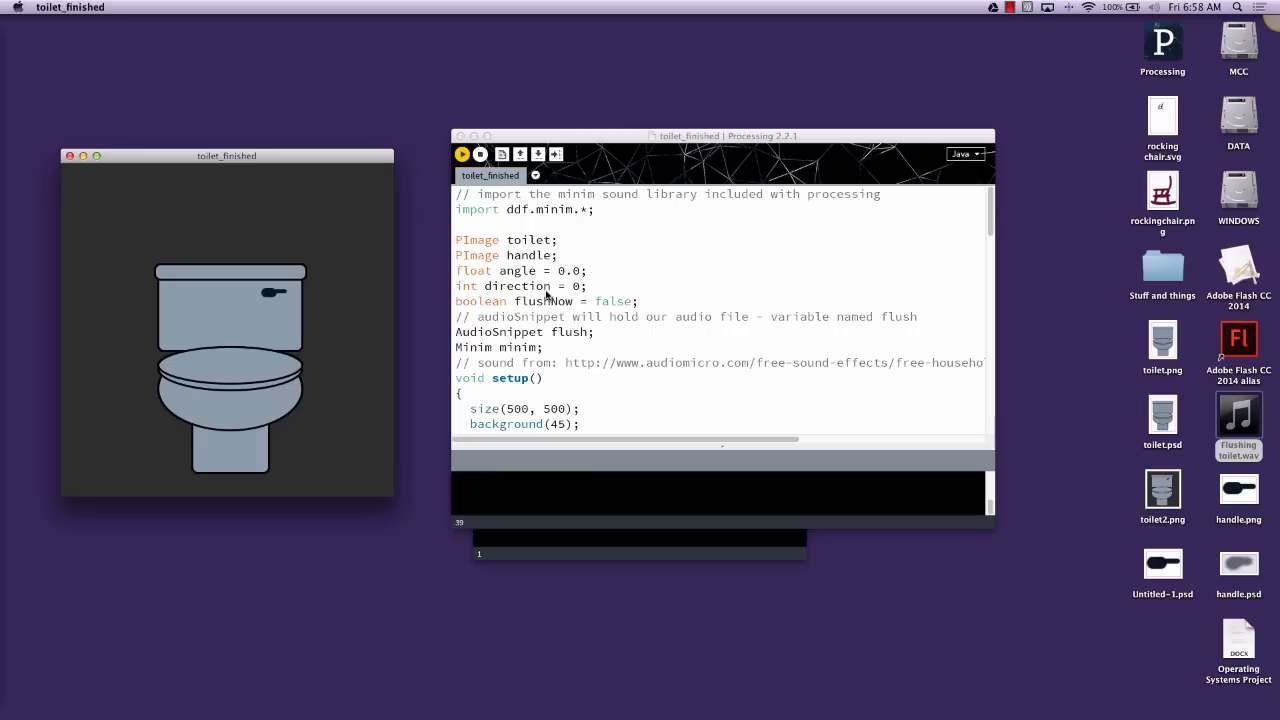
mouse_move(520, 220)
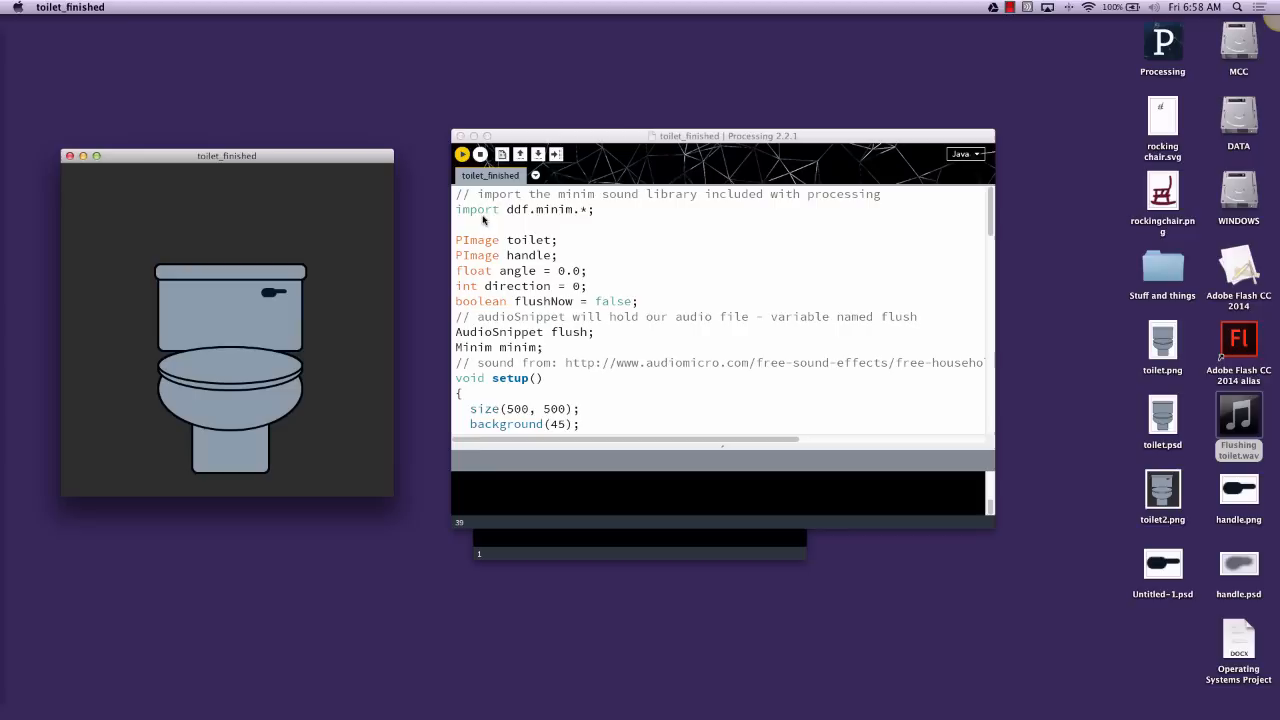
mouse_move(532, 218)
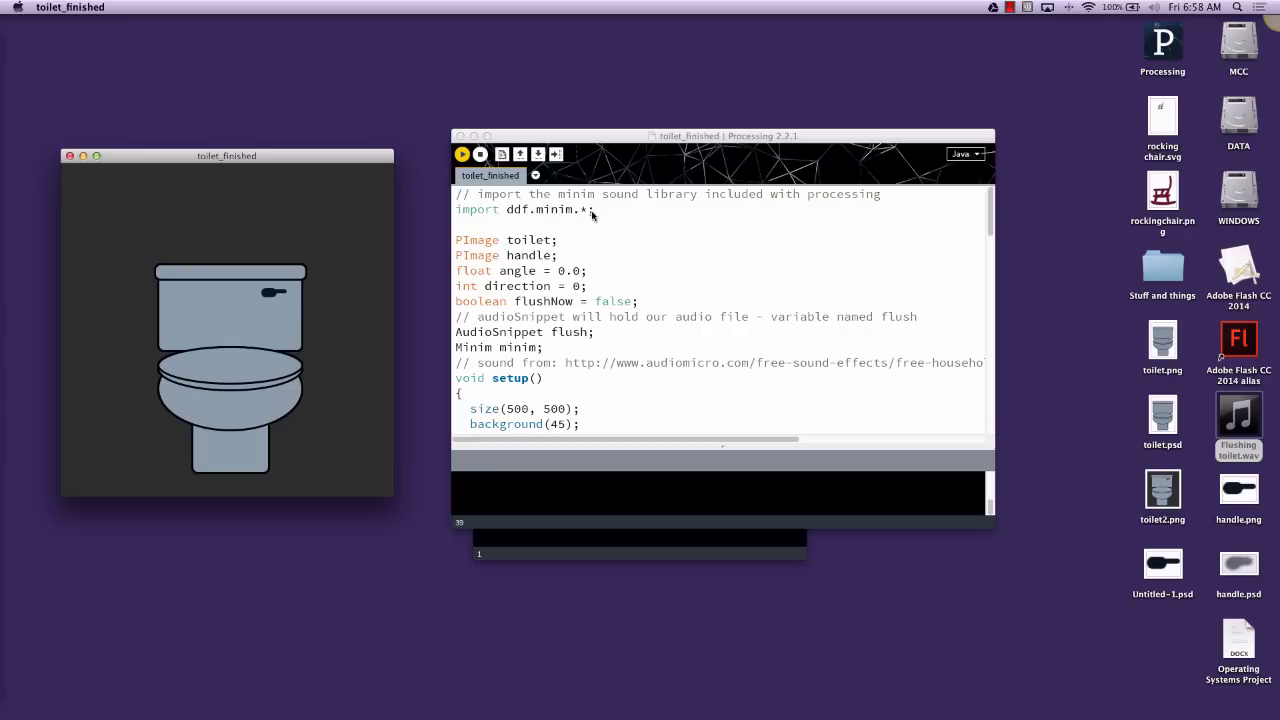
mouse_move(588, 212)
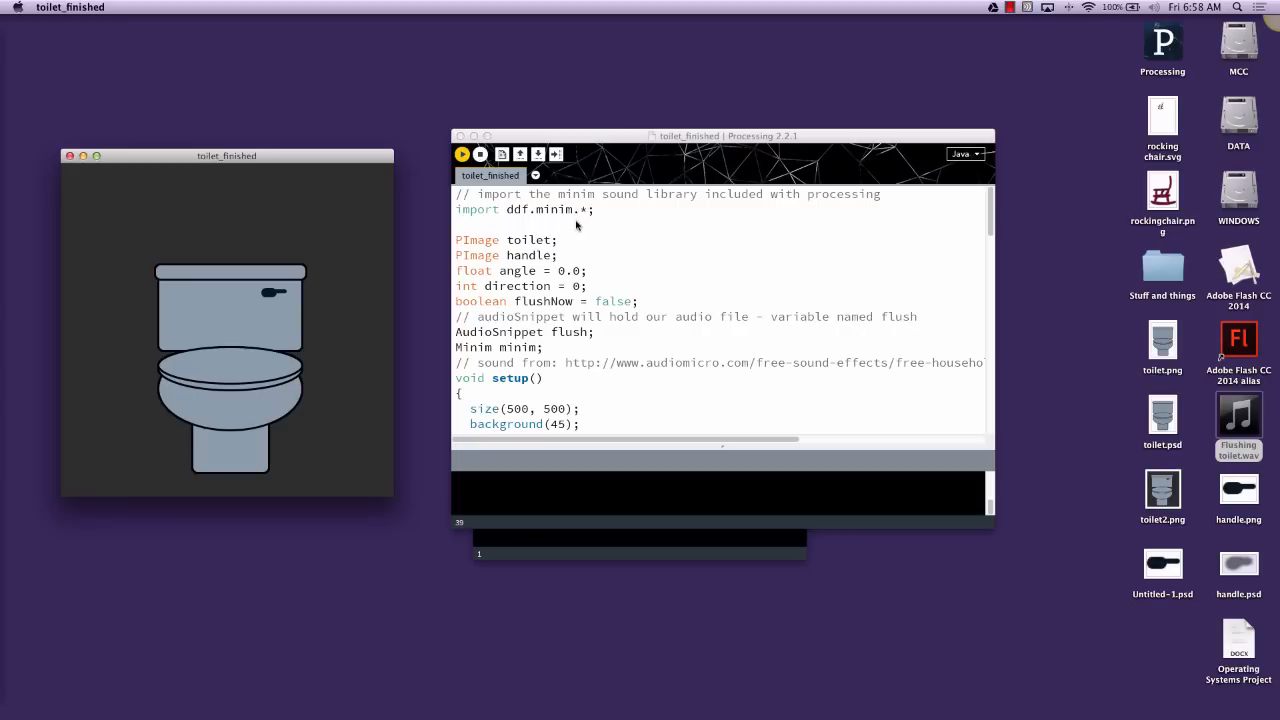
mouse_move(572, 252)
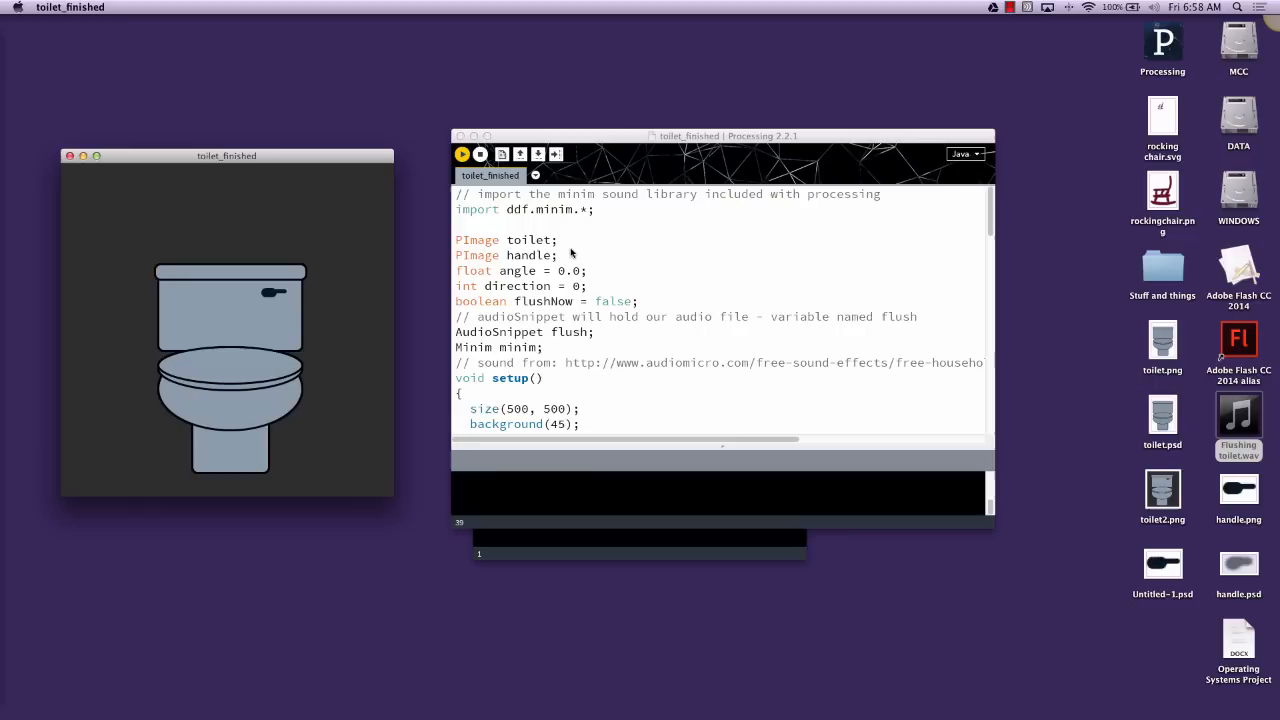
mouse_move(500, 338)
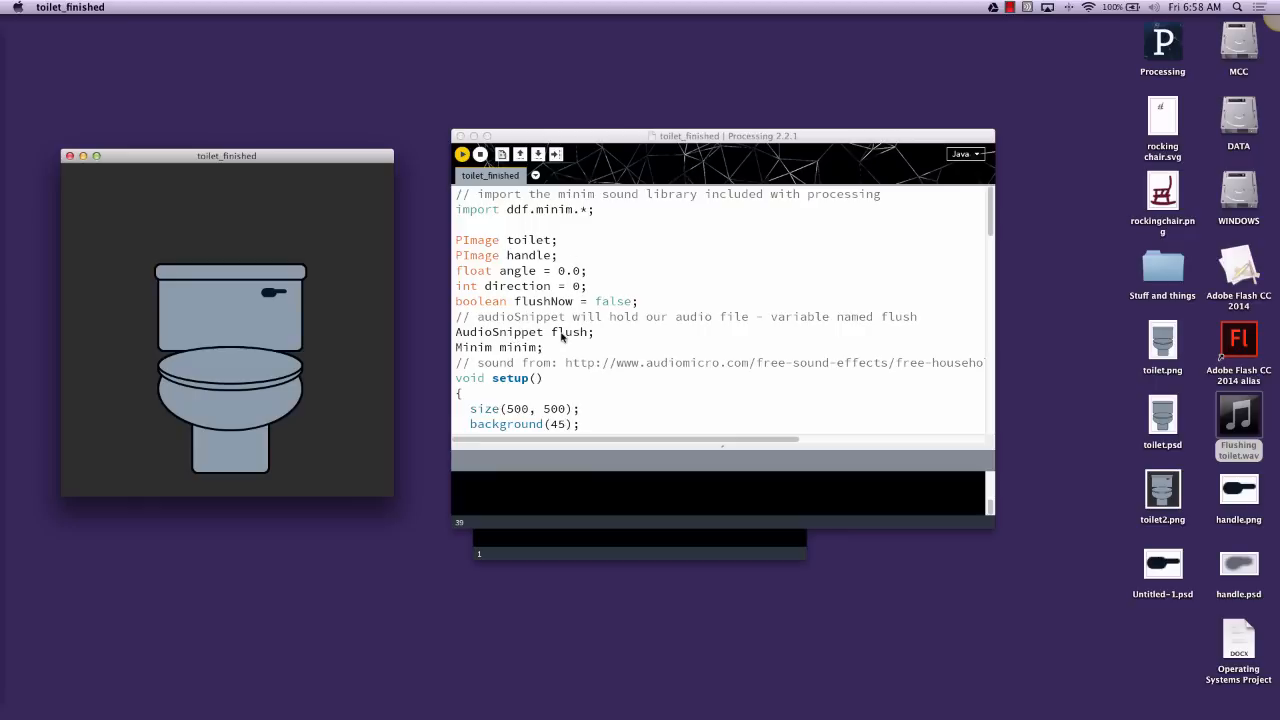
mouse_move(488, 276)
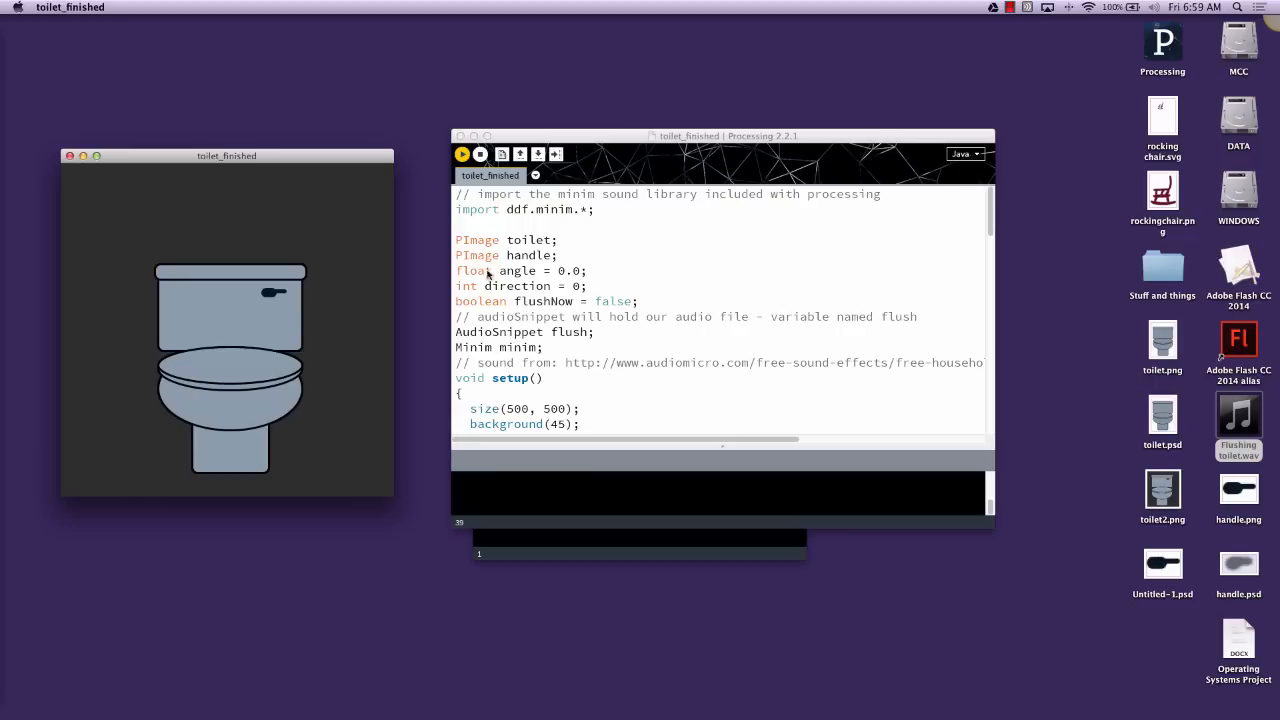
mouse_move(522, 332)
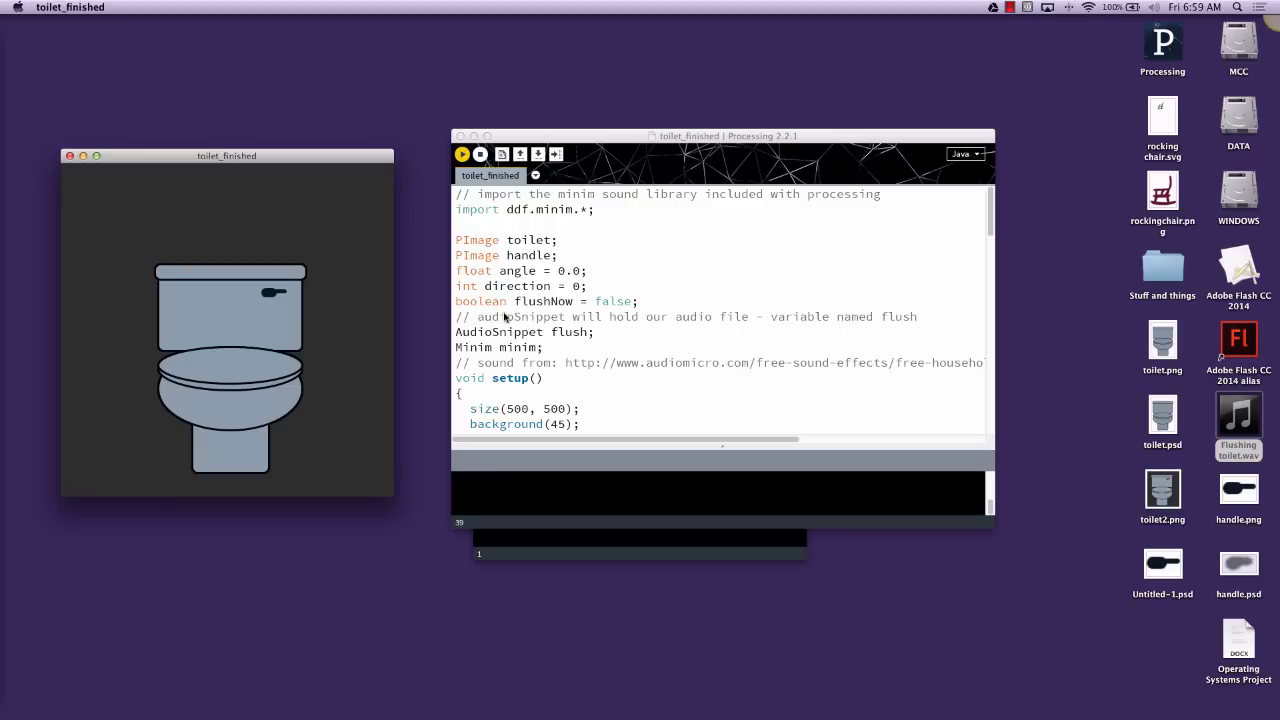
mouse_move(478, 348)
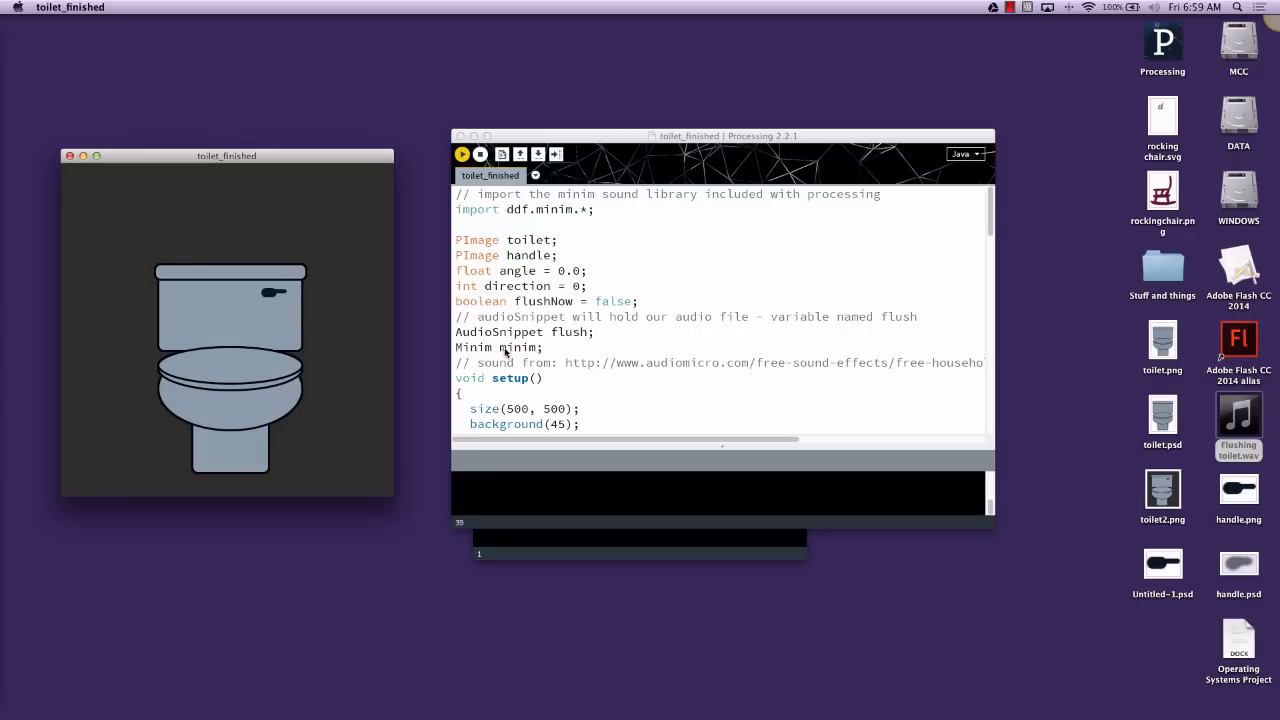
scroll(down, 3)
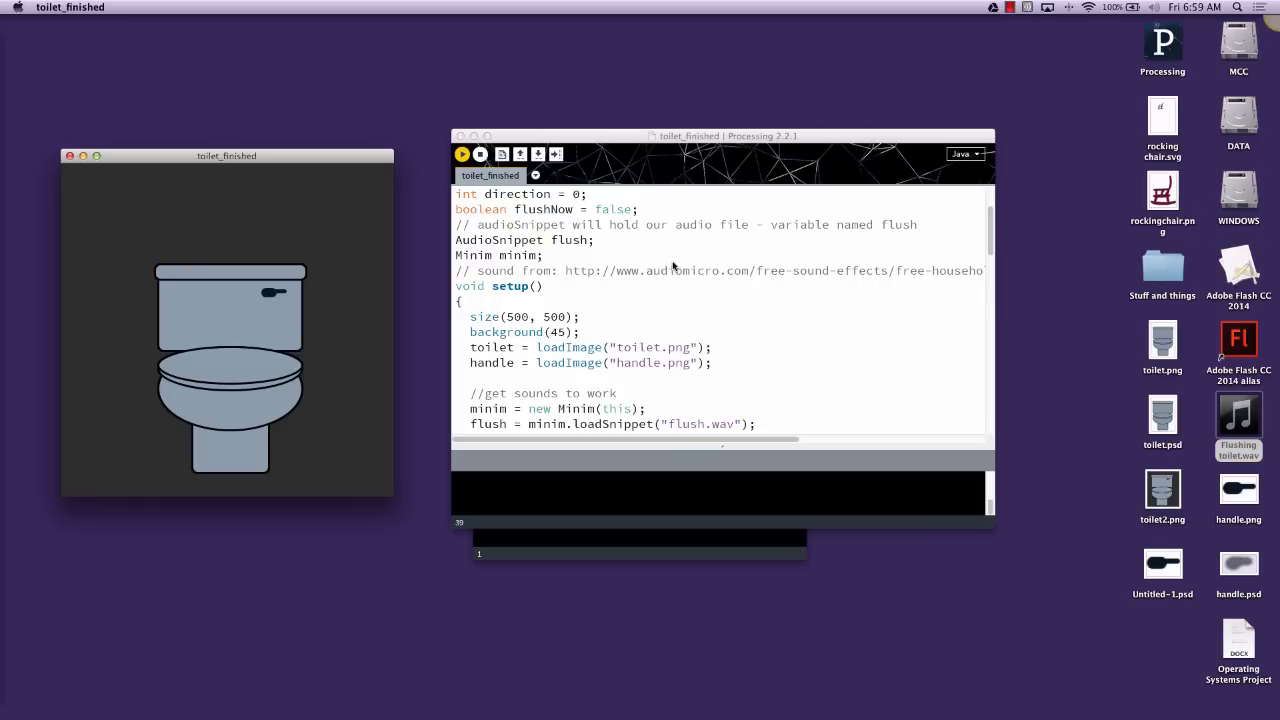
mouse_move(656, 300)
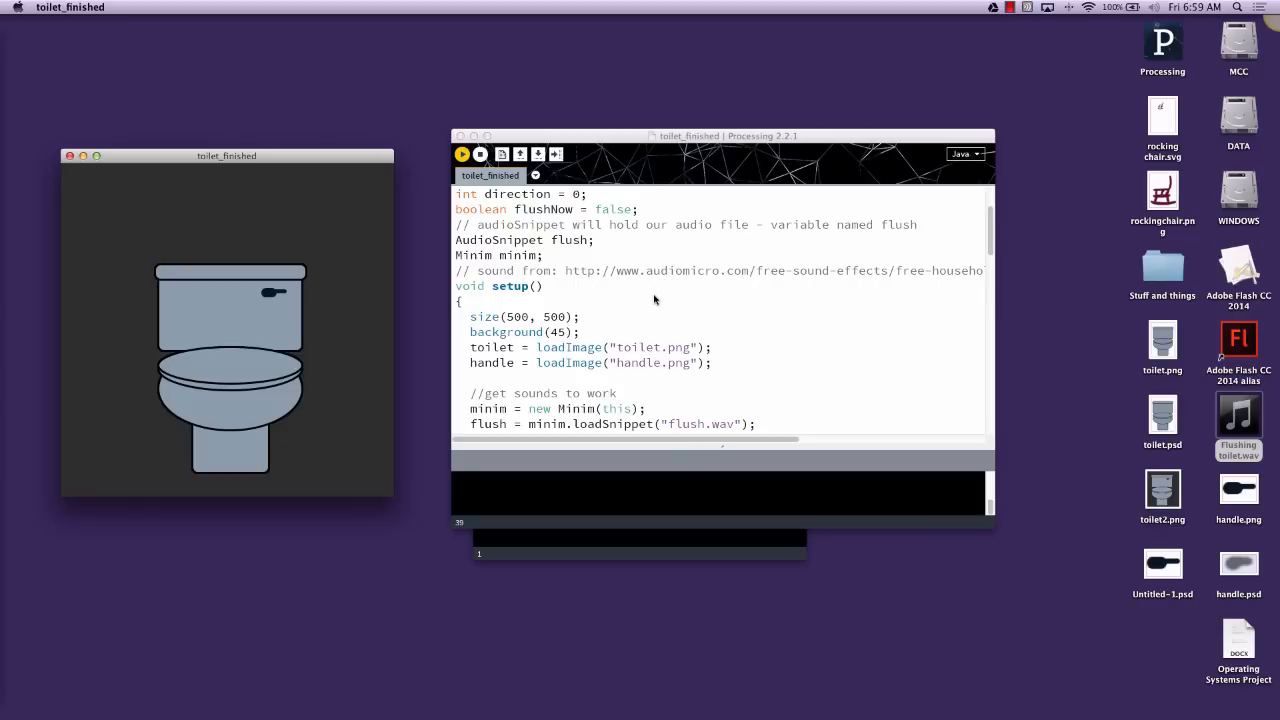
scroll(down, 3)
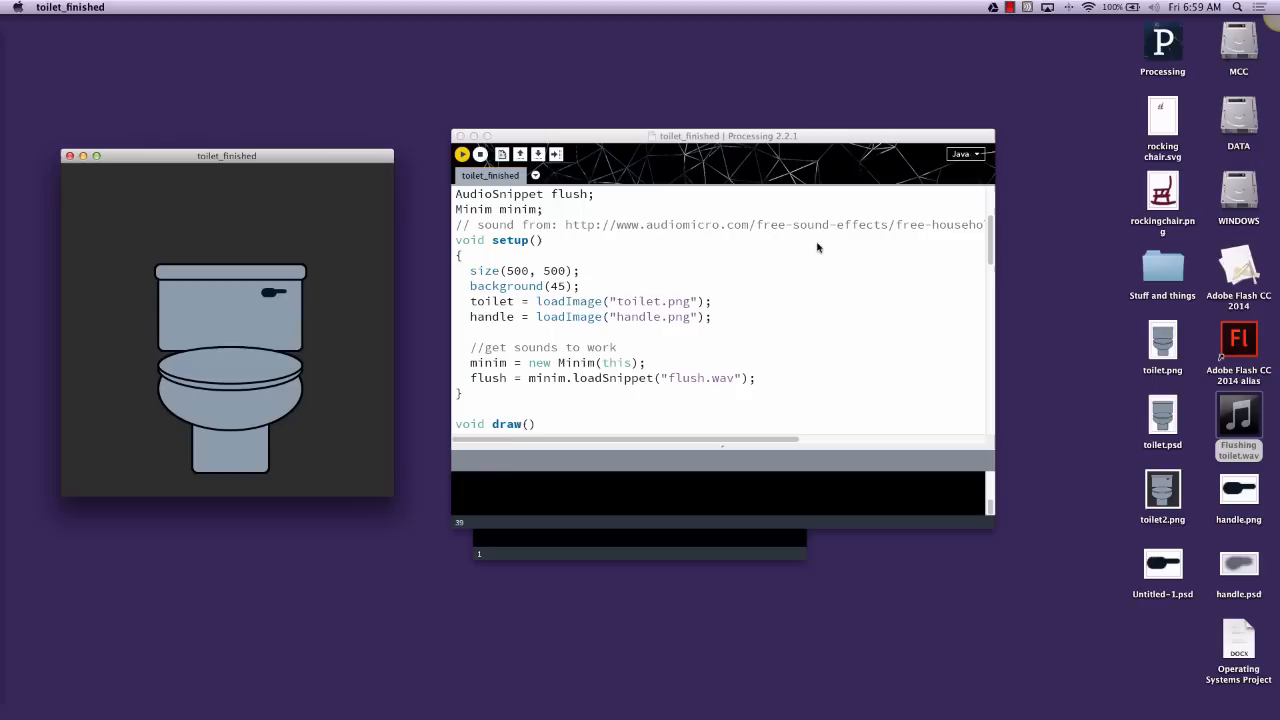
mouse_move(772, 270)
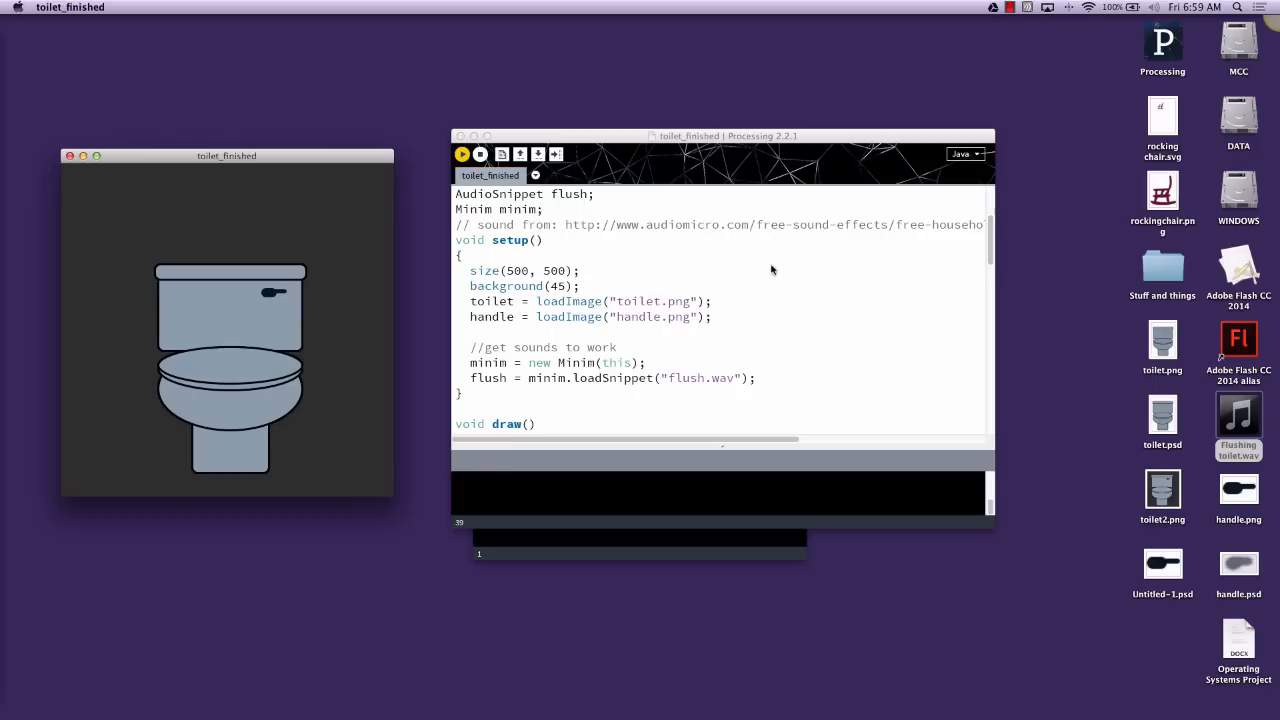
mouse_move(752, 284)
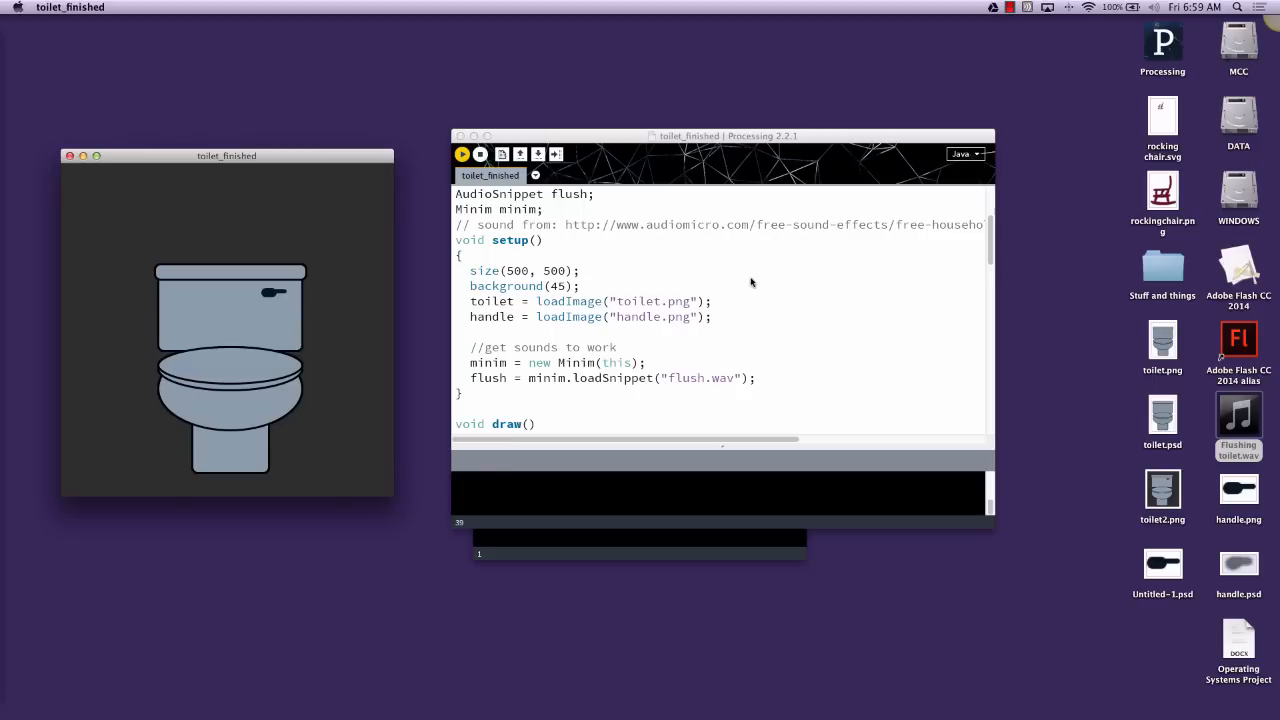
scroll(down, 3)
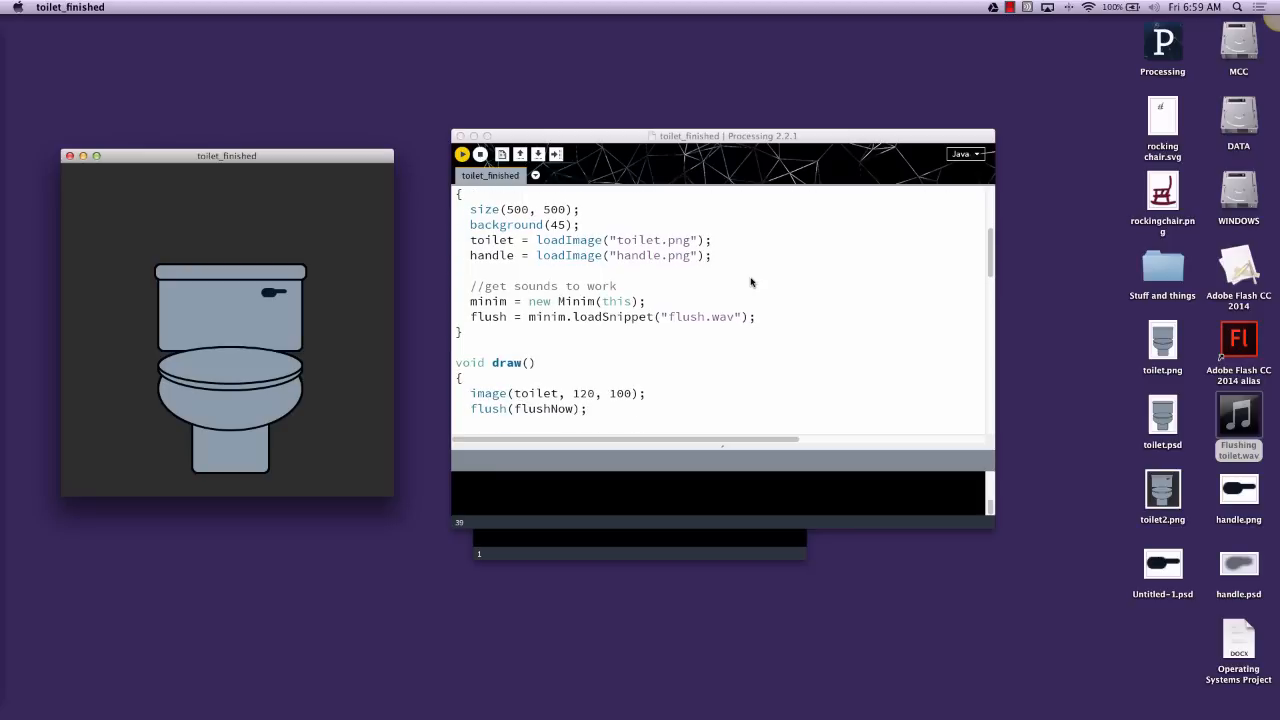
mouse_move(604, 284)
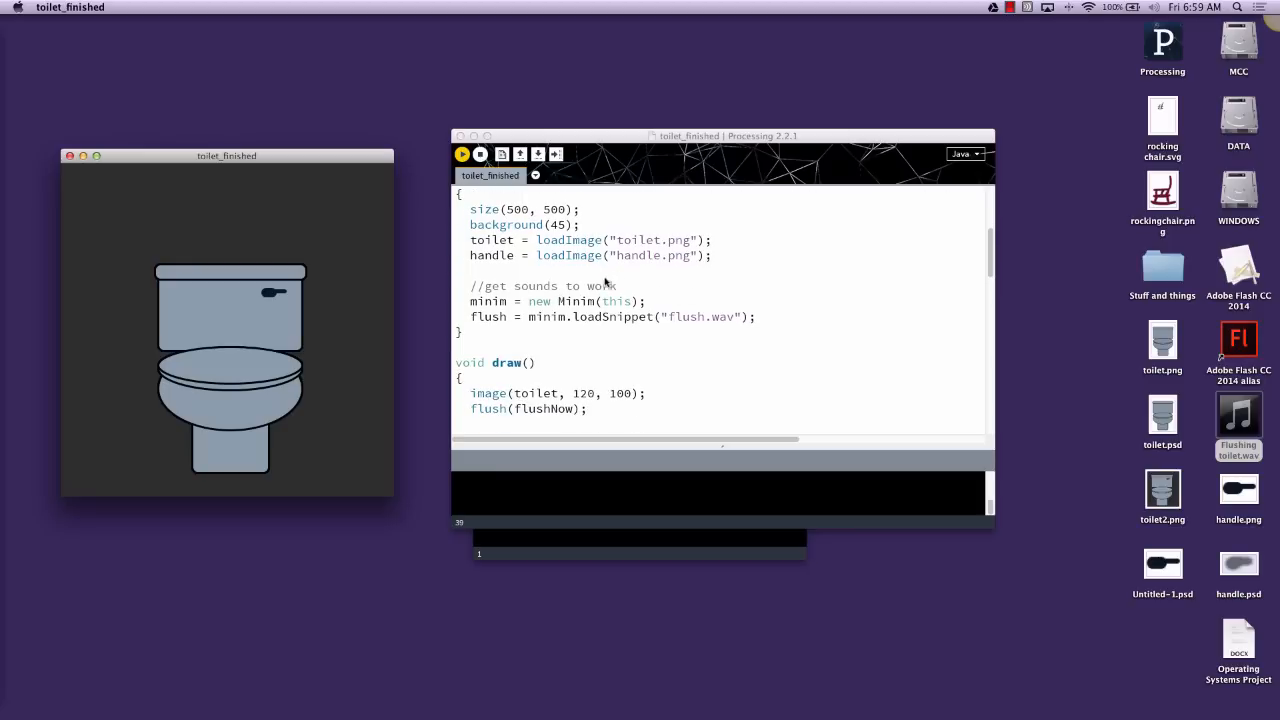
mouse_move(584, 300)
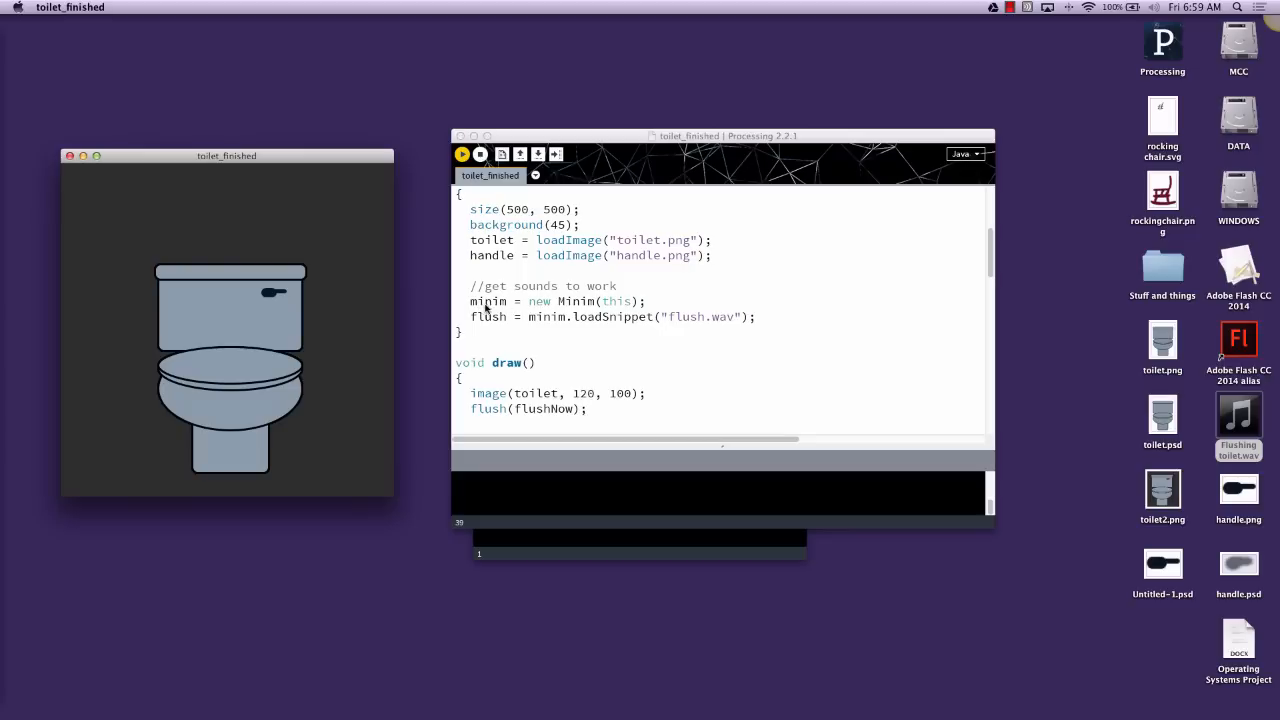
scroll(down, 3)
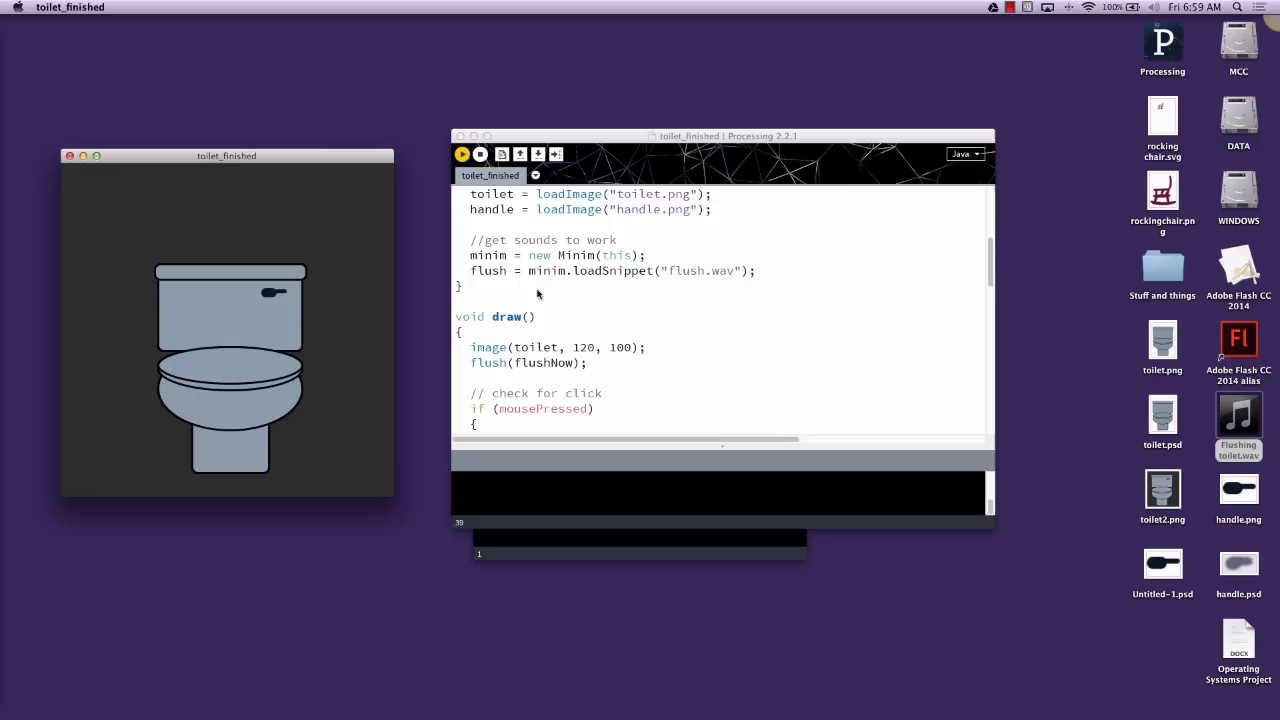
mouse_move(500, 276)
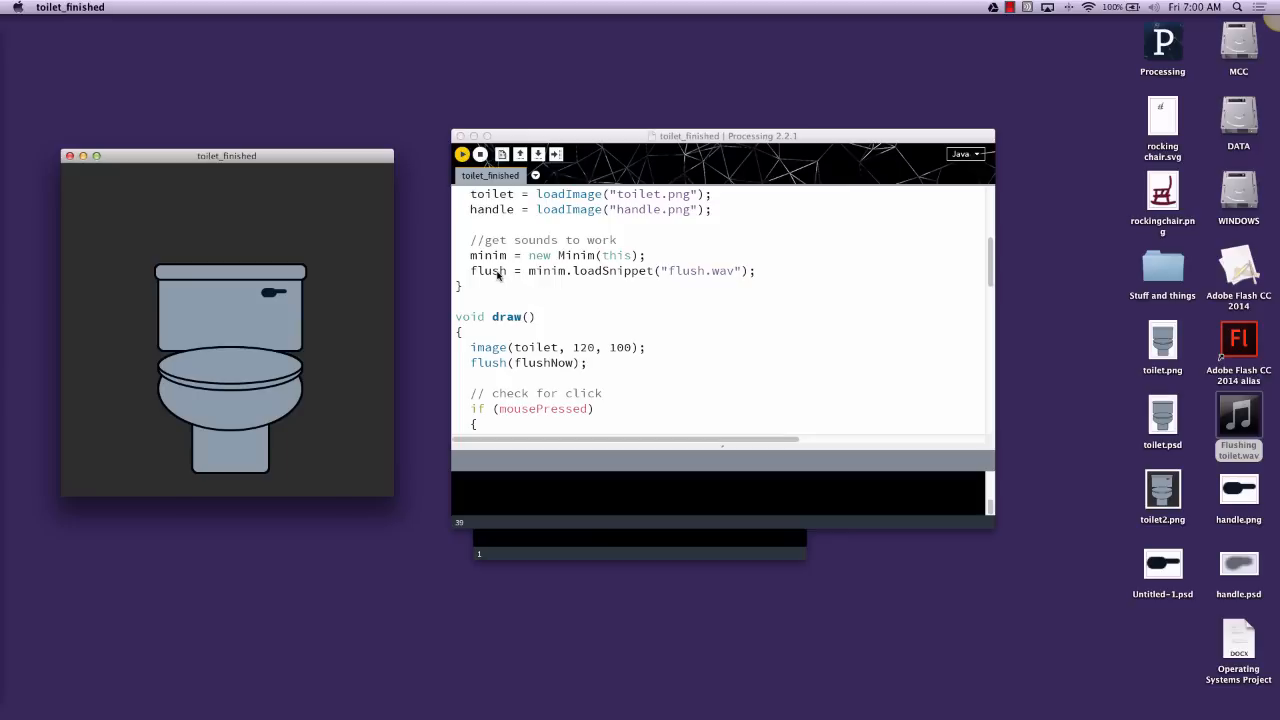
mouse_move(504, 276)
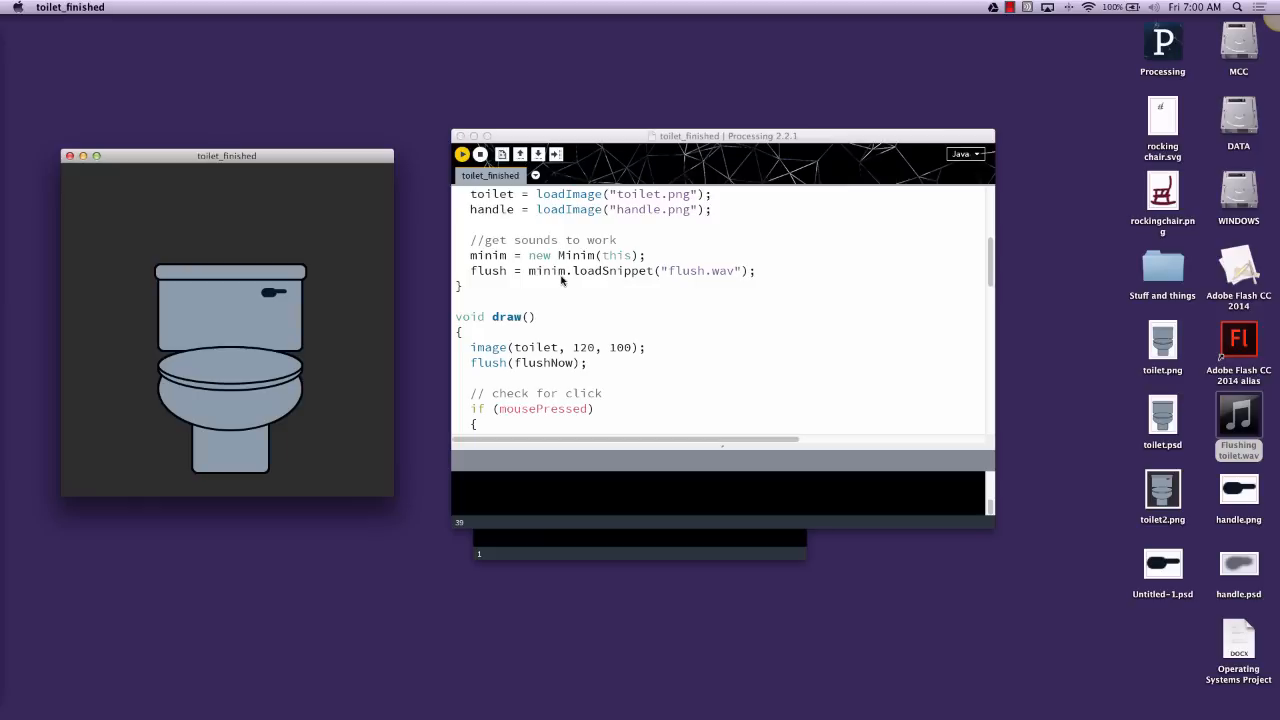
mouse_move(700, 278)
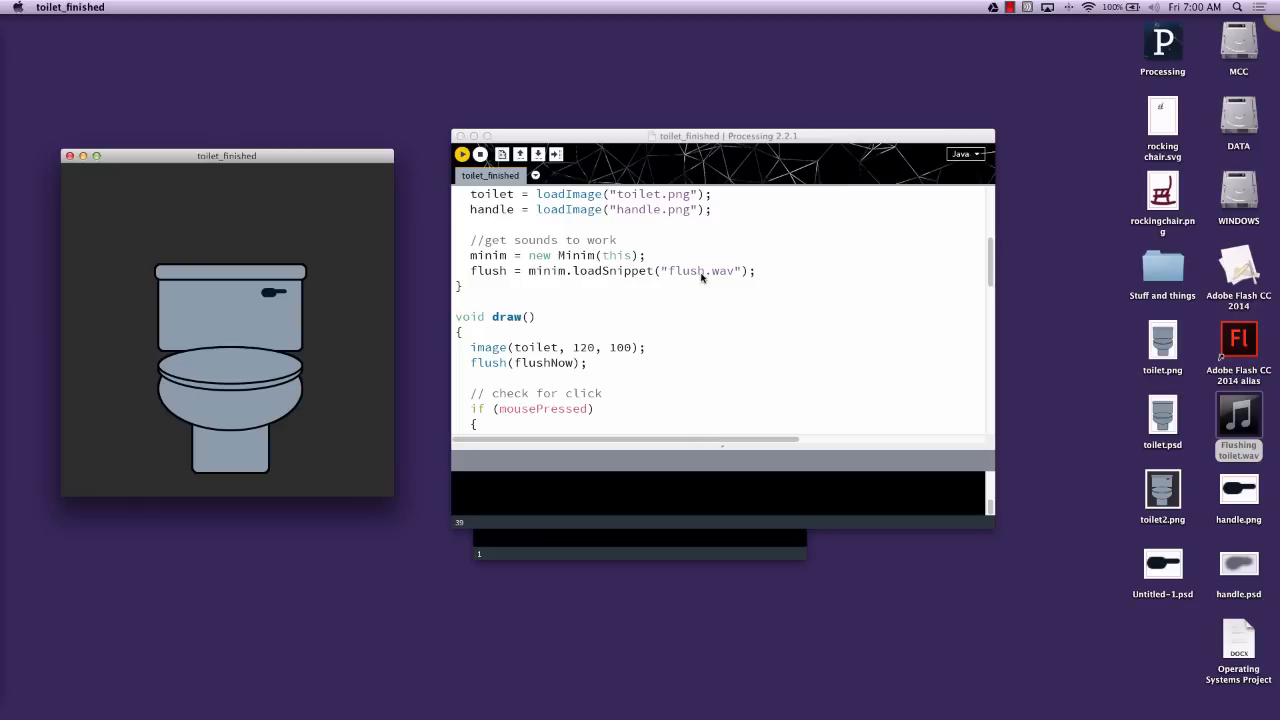
mouse_move(680, 298)
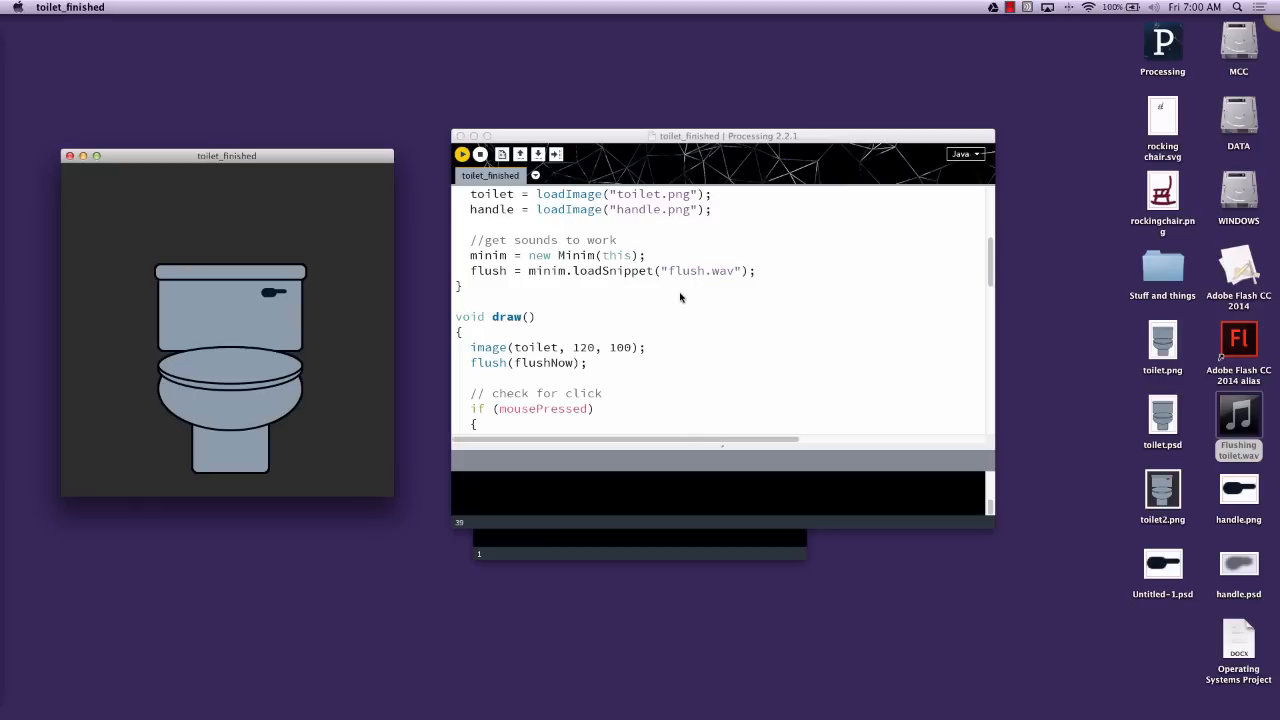
scroll(down, 3)
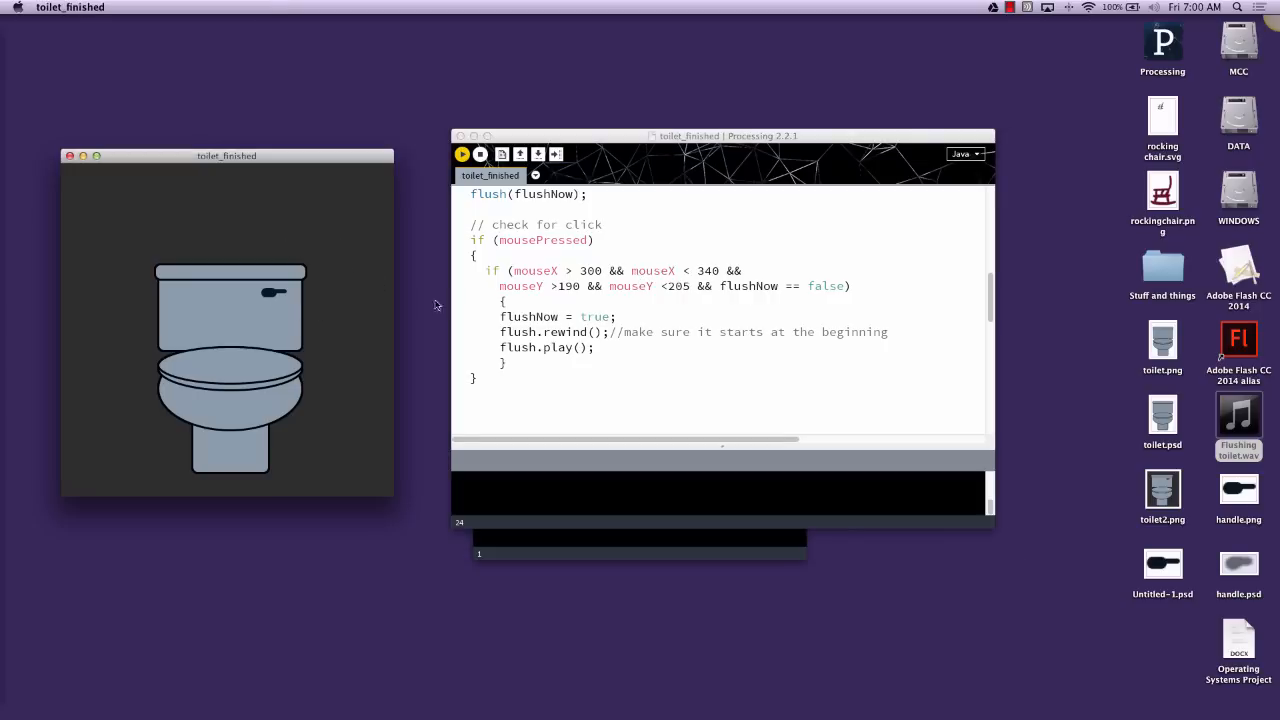
mouse_move(524, 350)
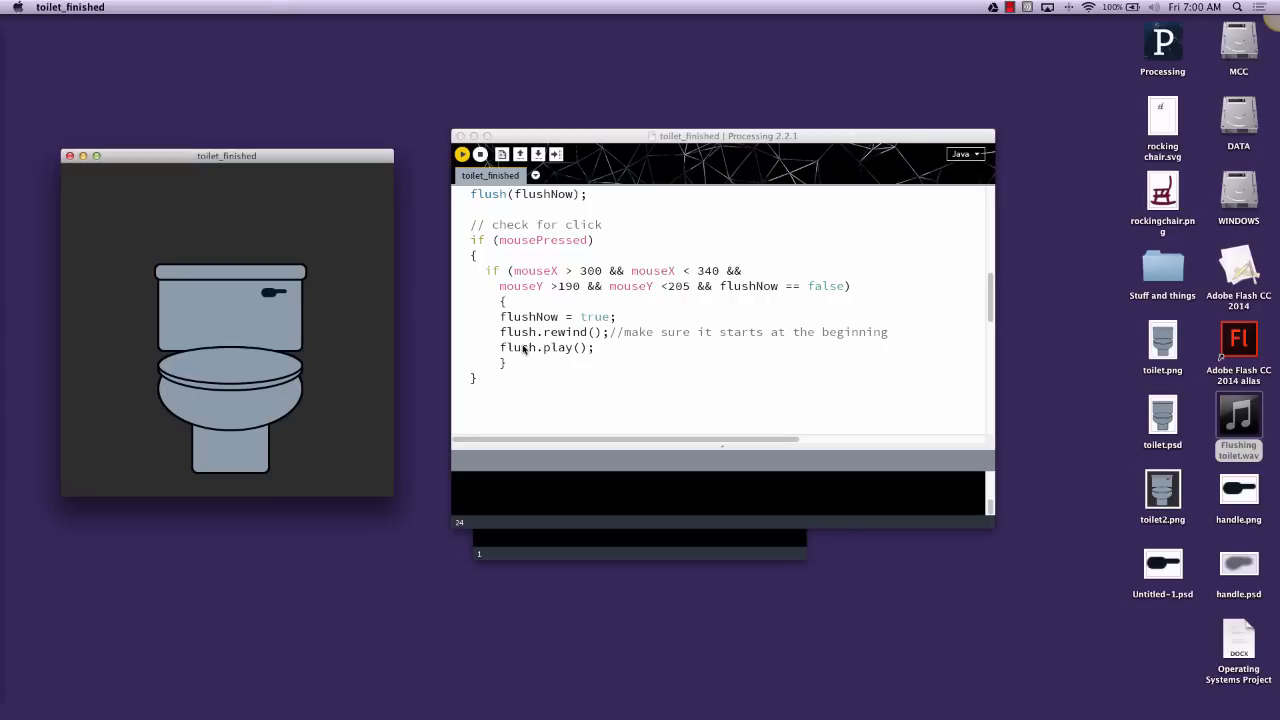
mouse_move(348, 312)
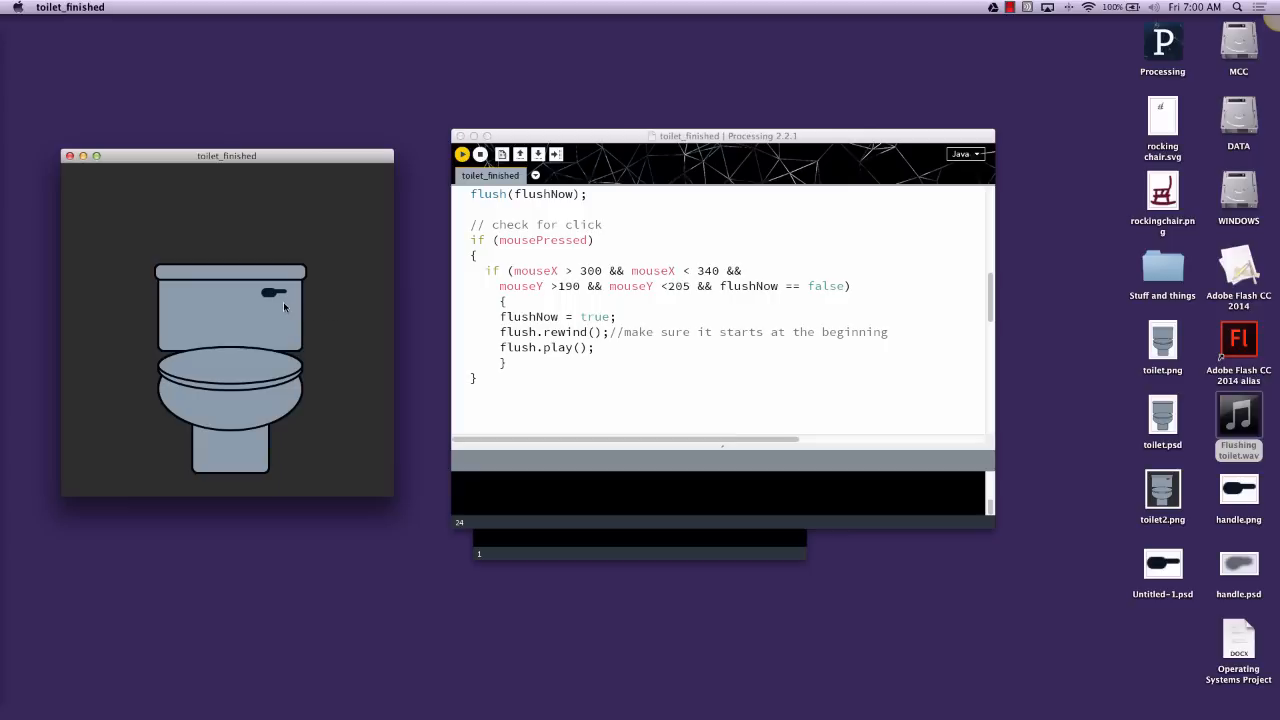
mouse_move(548, 344)
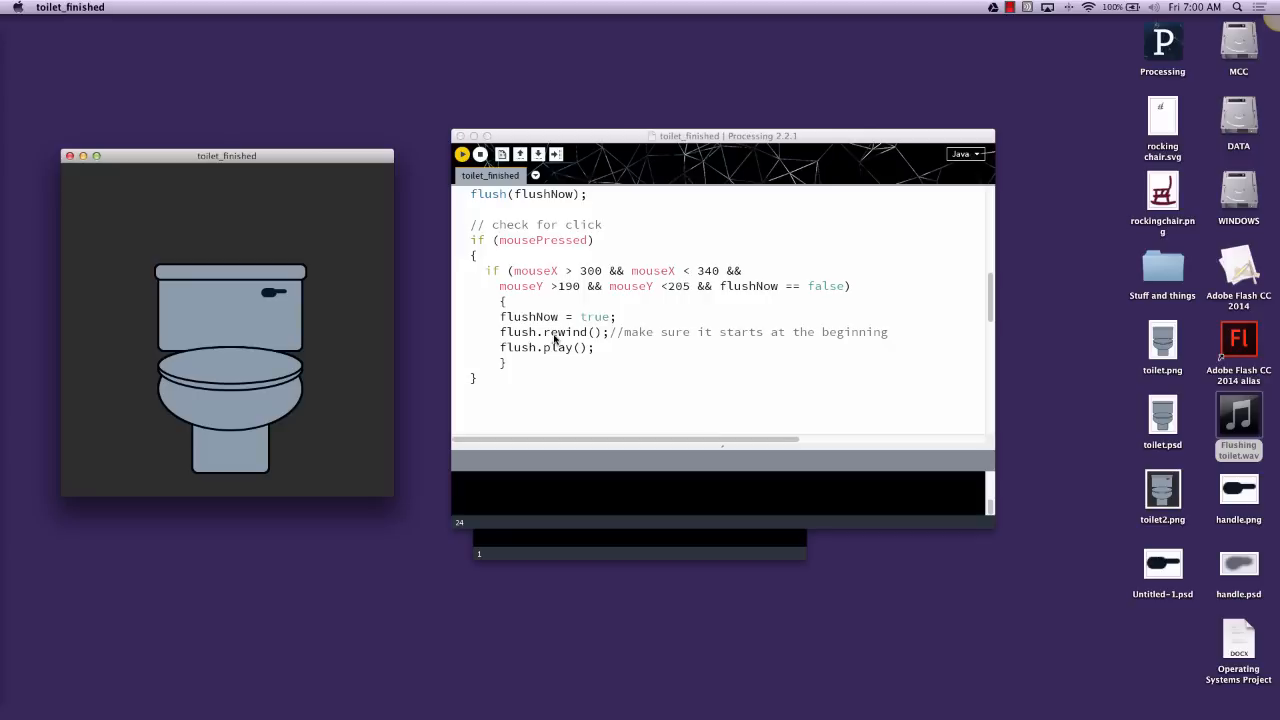
mouse_move(556, 348)
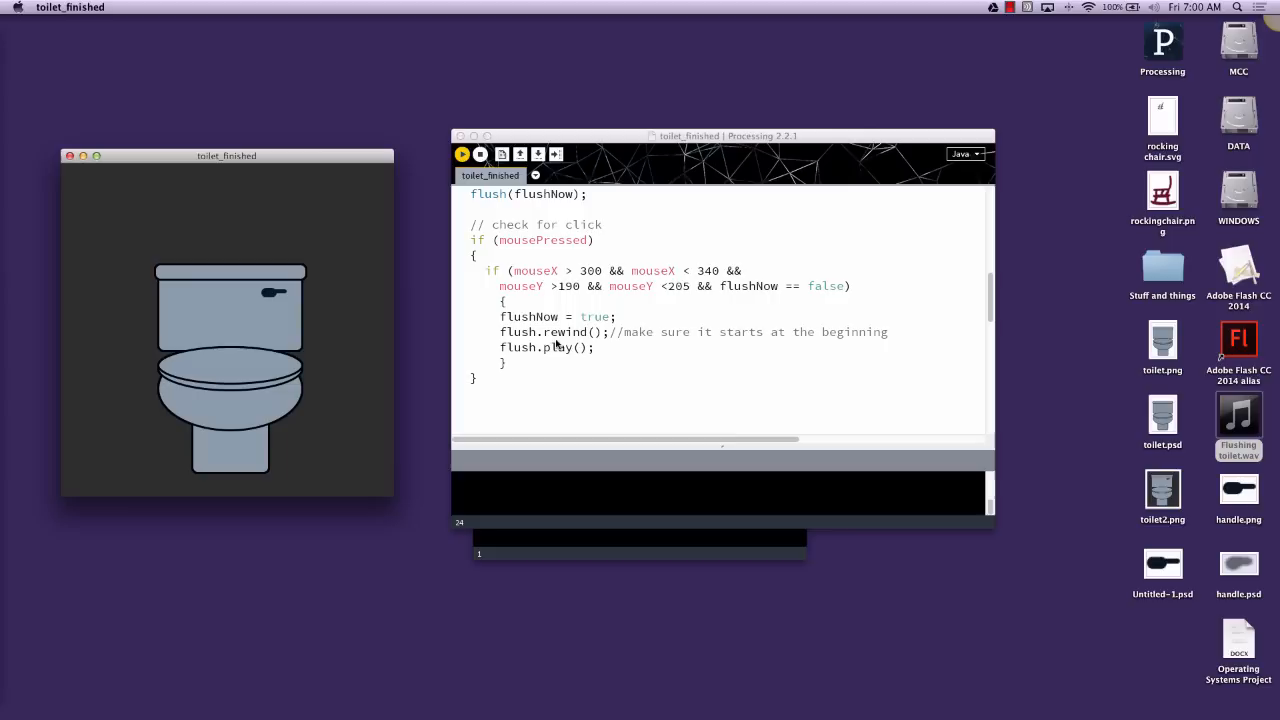
mouse_move(556, 348)
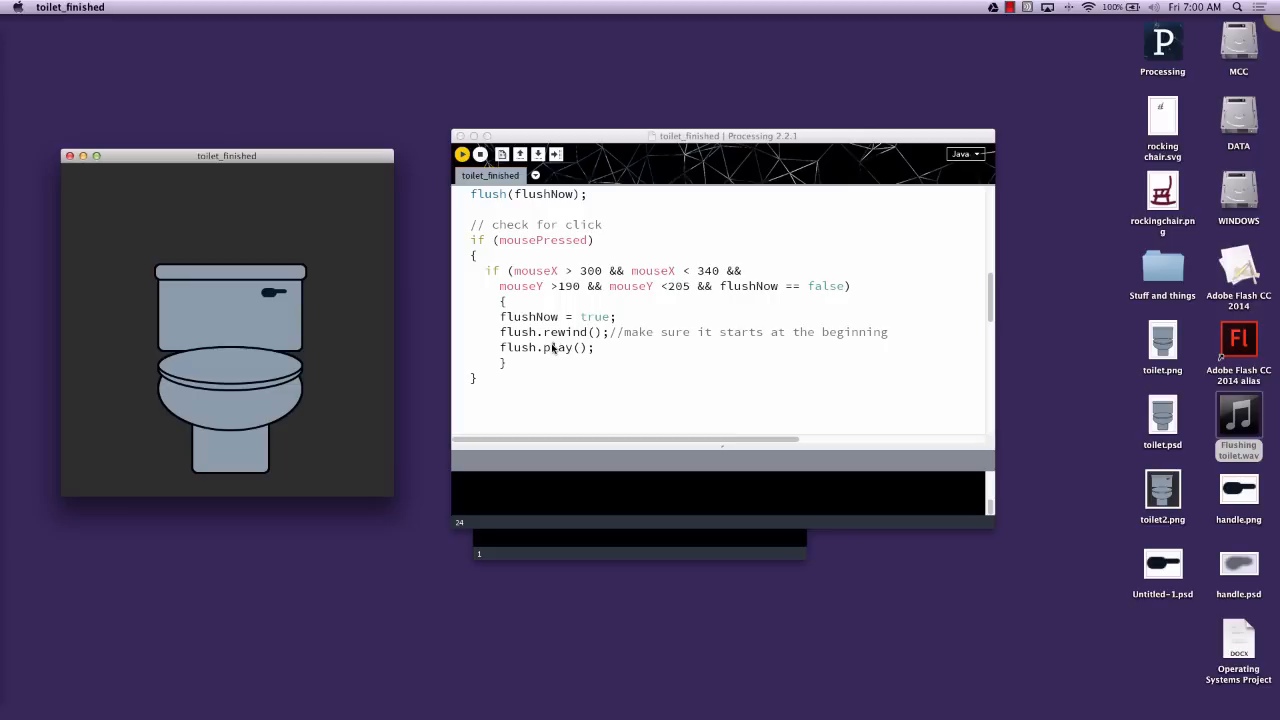
mouse_move(622, 356)
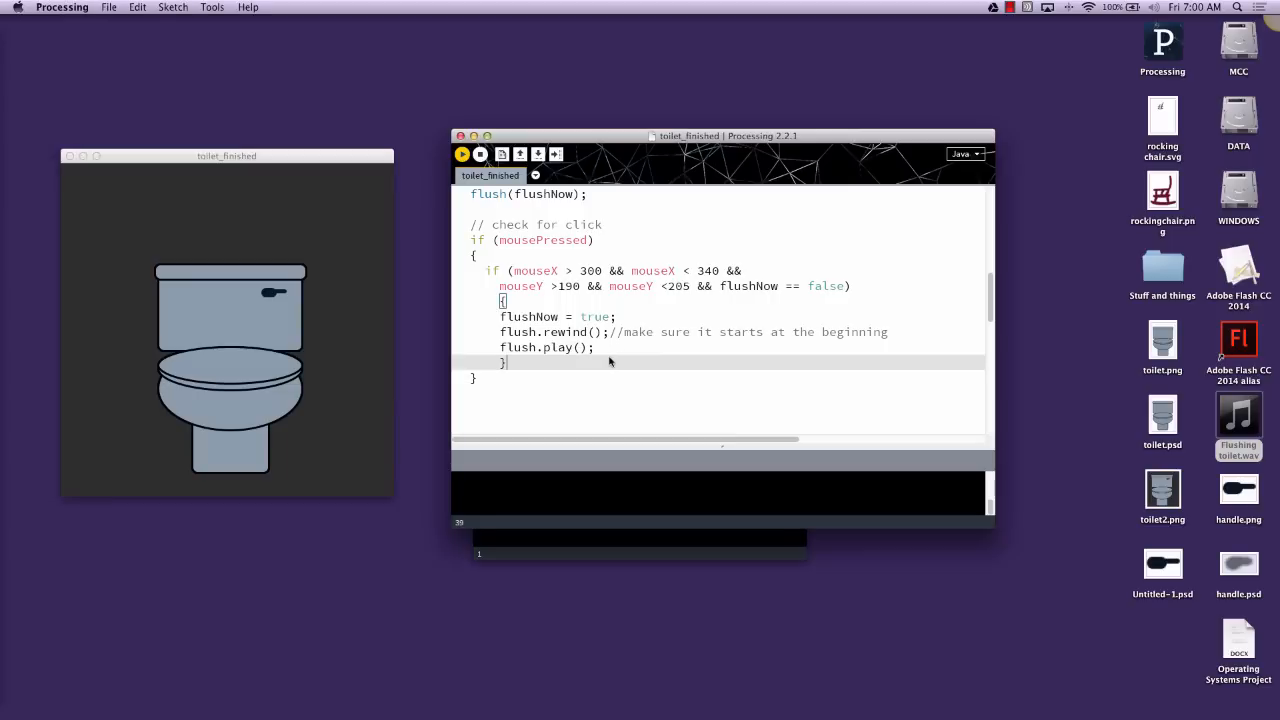
mouse_move(736, 312)
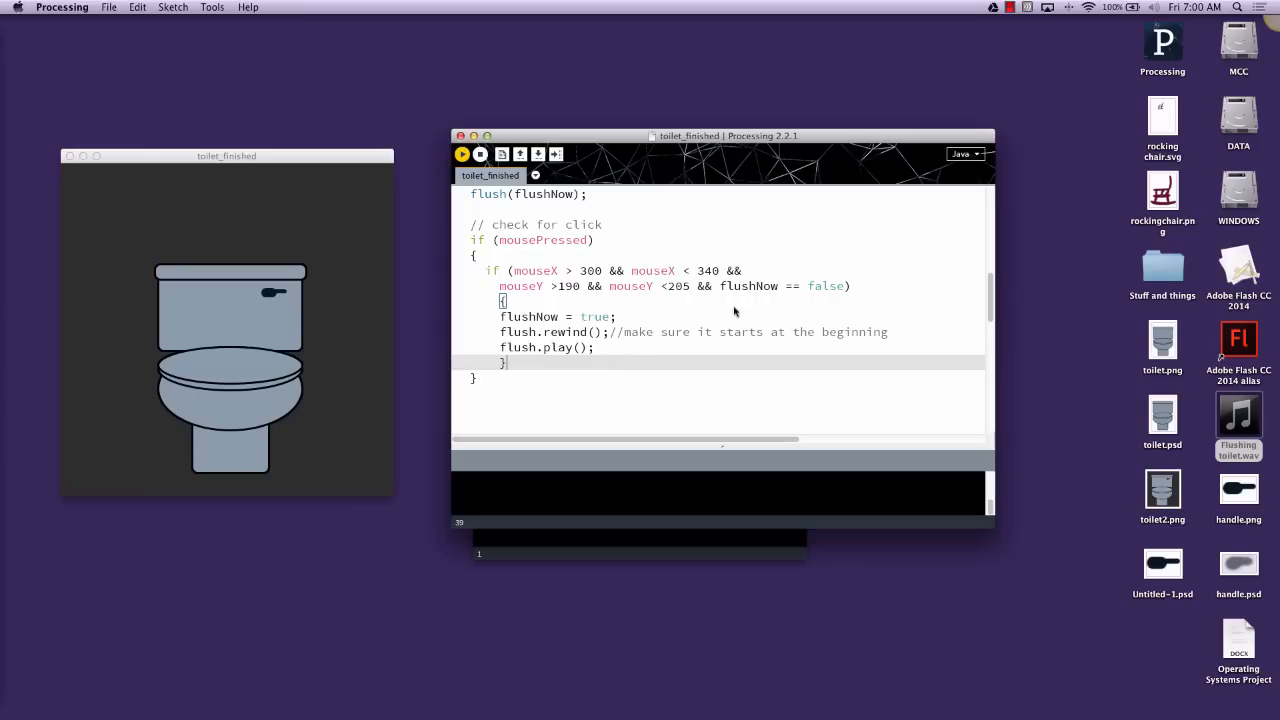
scroll(down, 3)
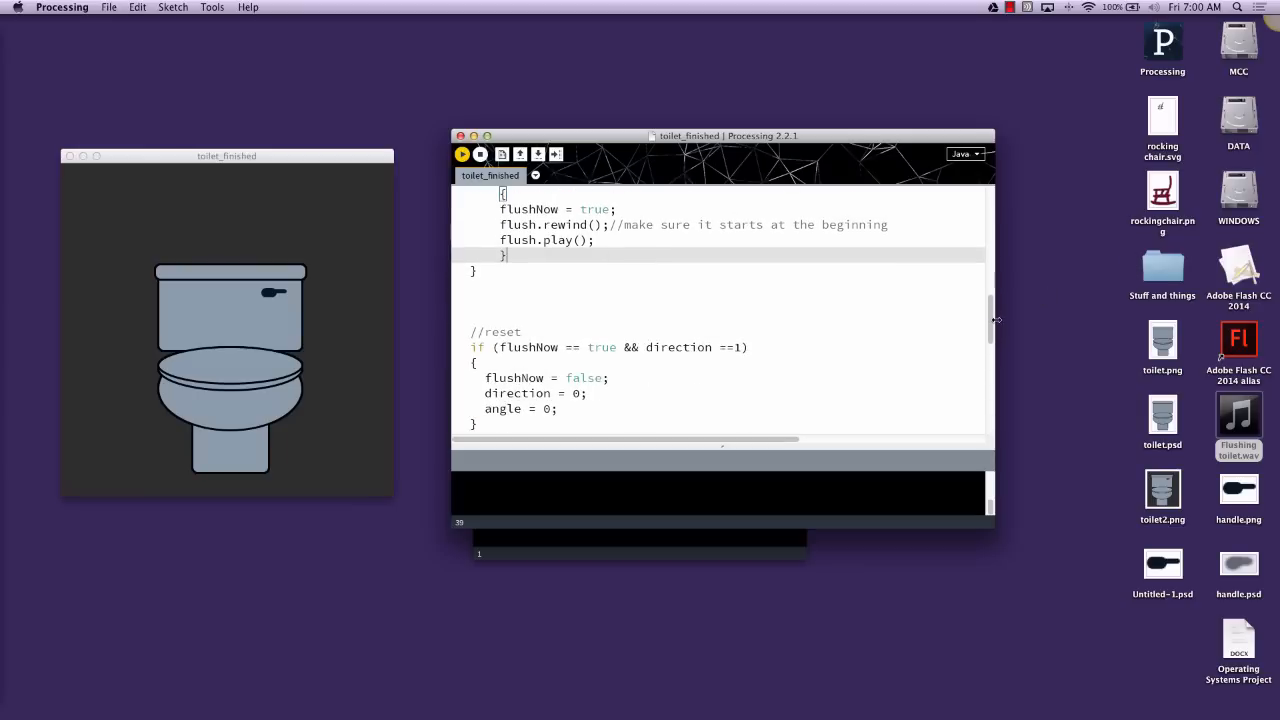
scroll(down, 3)
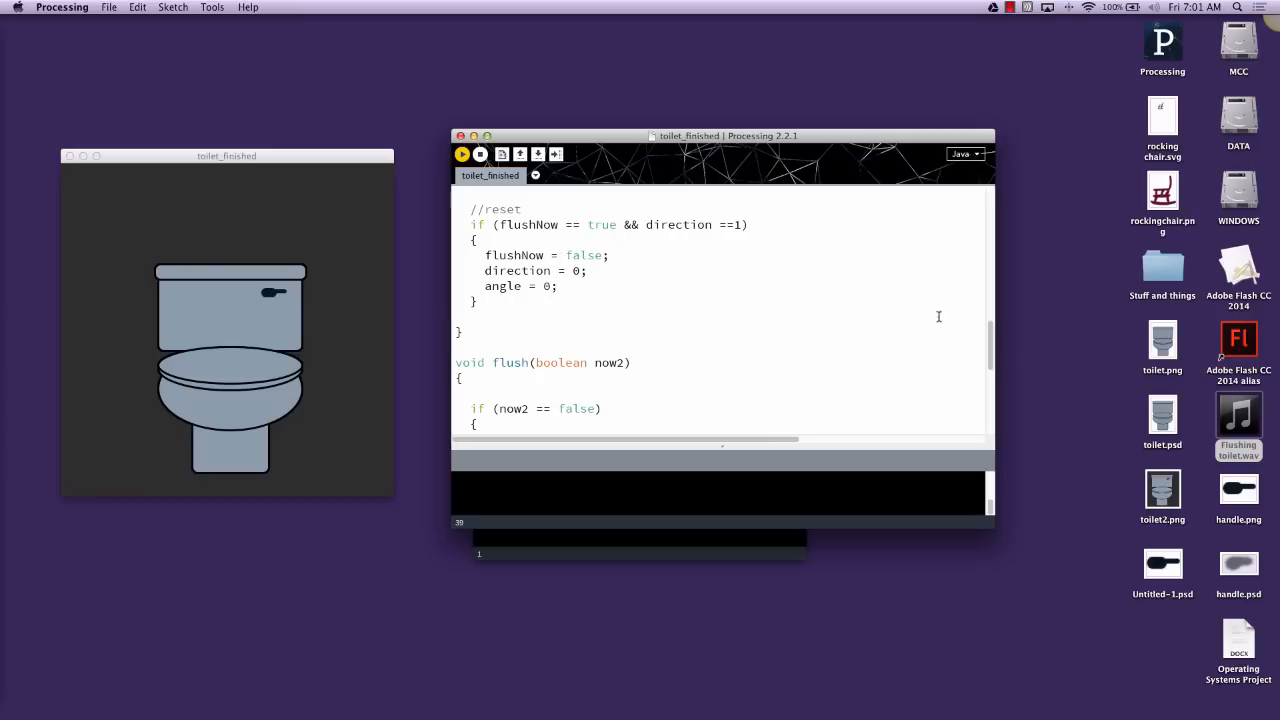
scroll(down, 3)
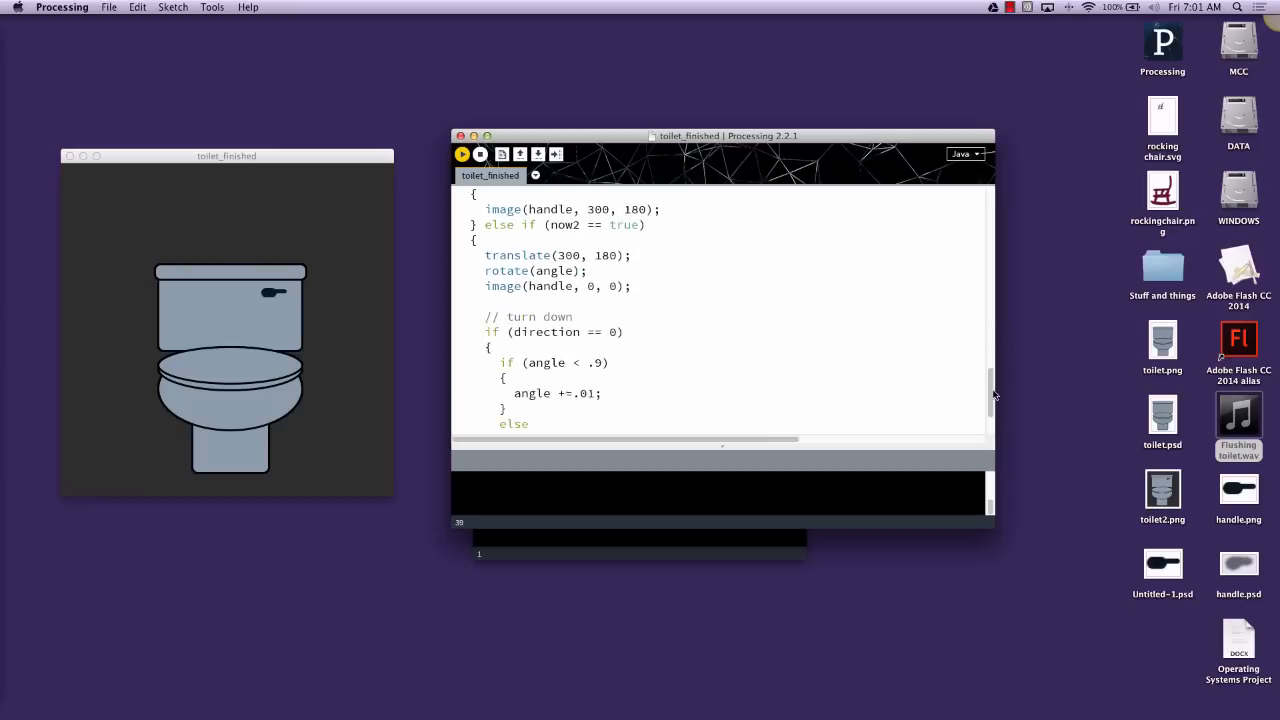
scroll(up, 3)
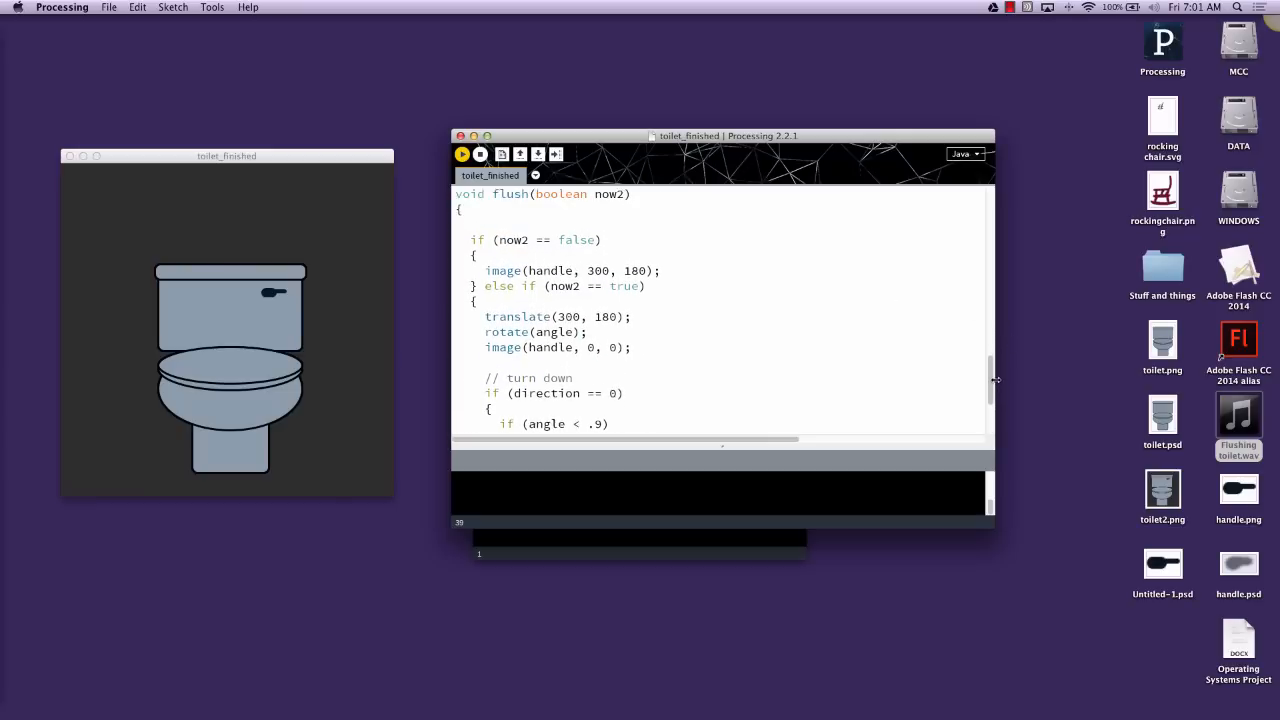
scroll(down, 3)
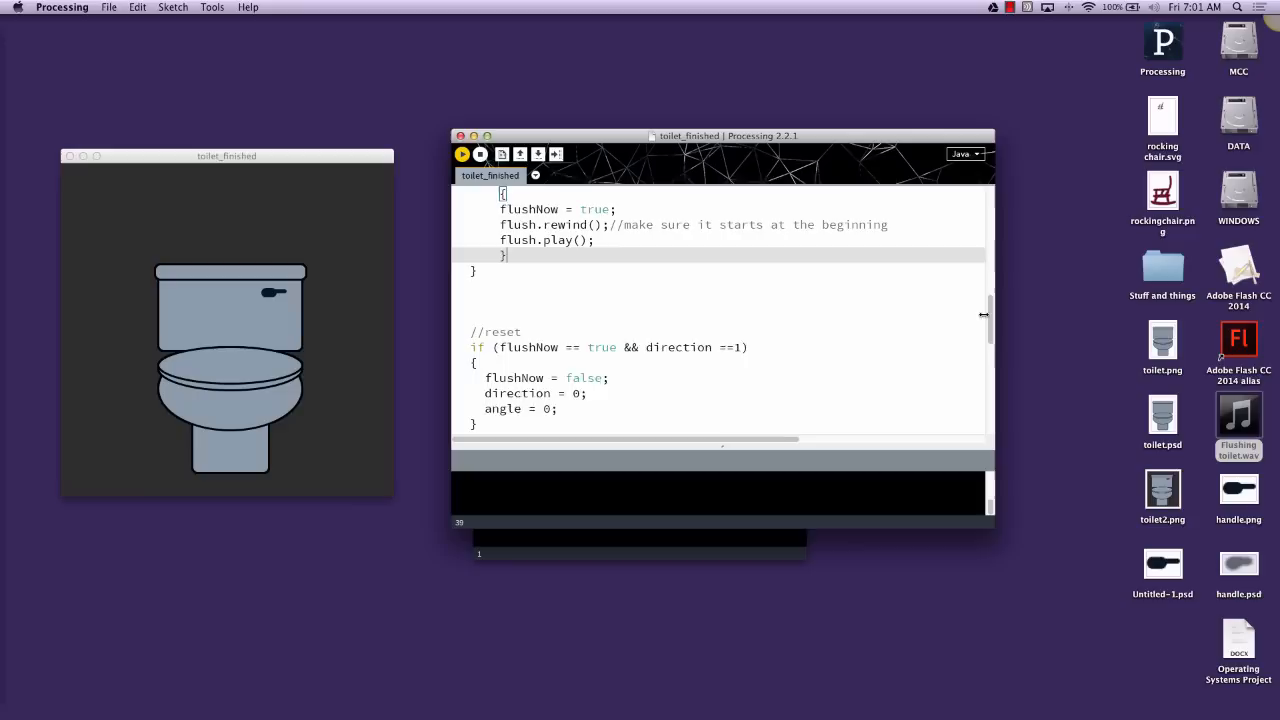
scroll(up, 3)
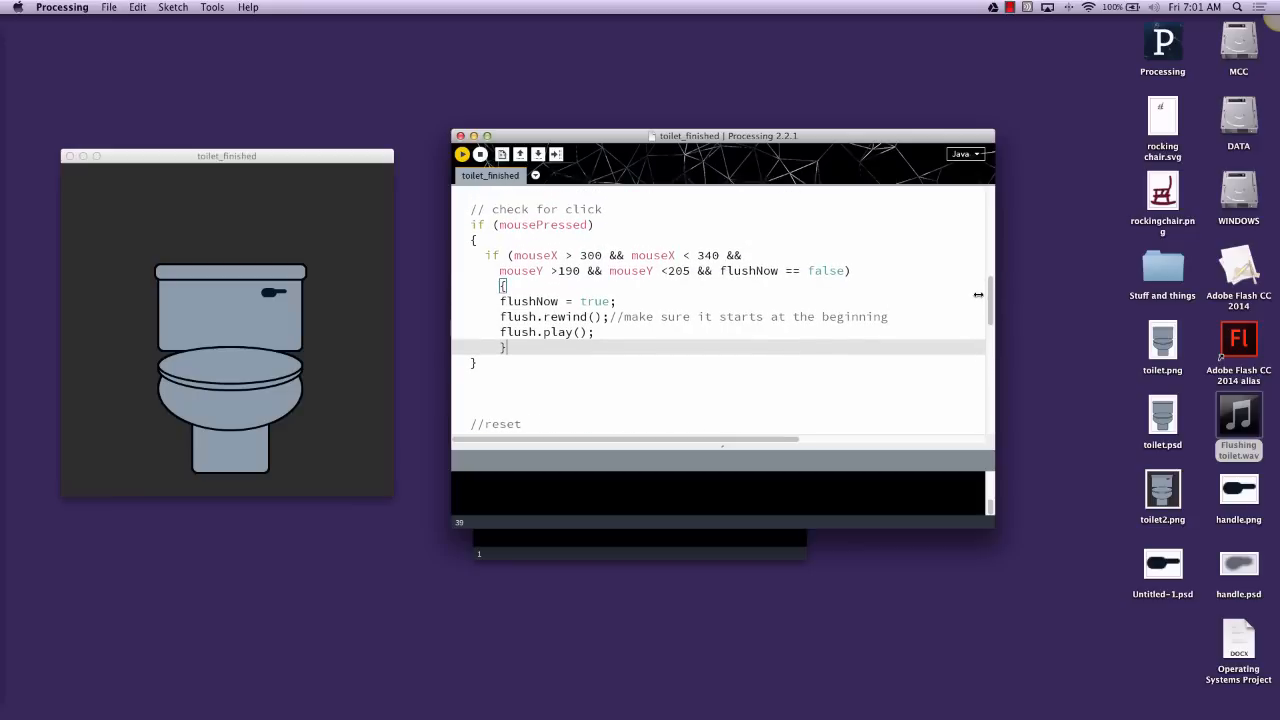
scroll(up, 3)
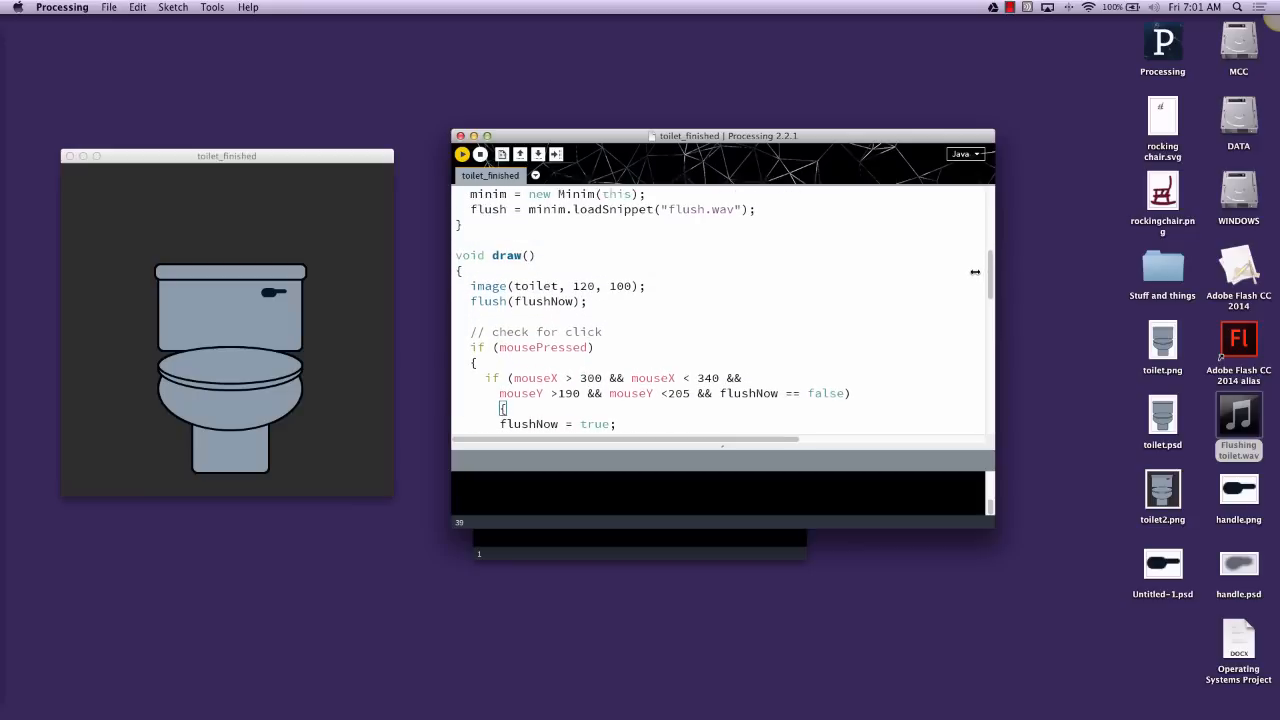
scroll(down, 3)
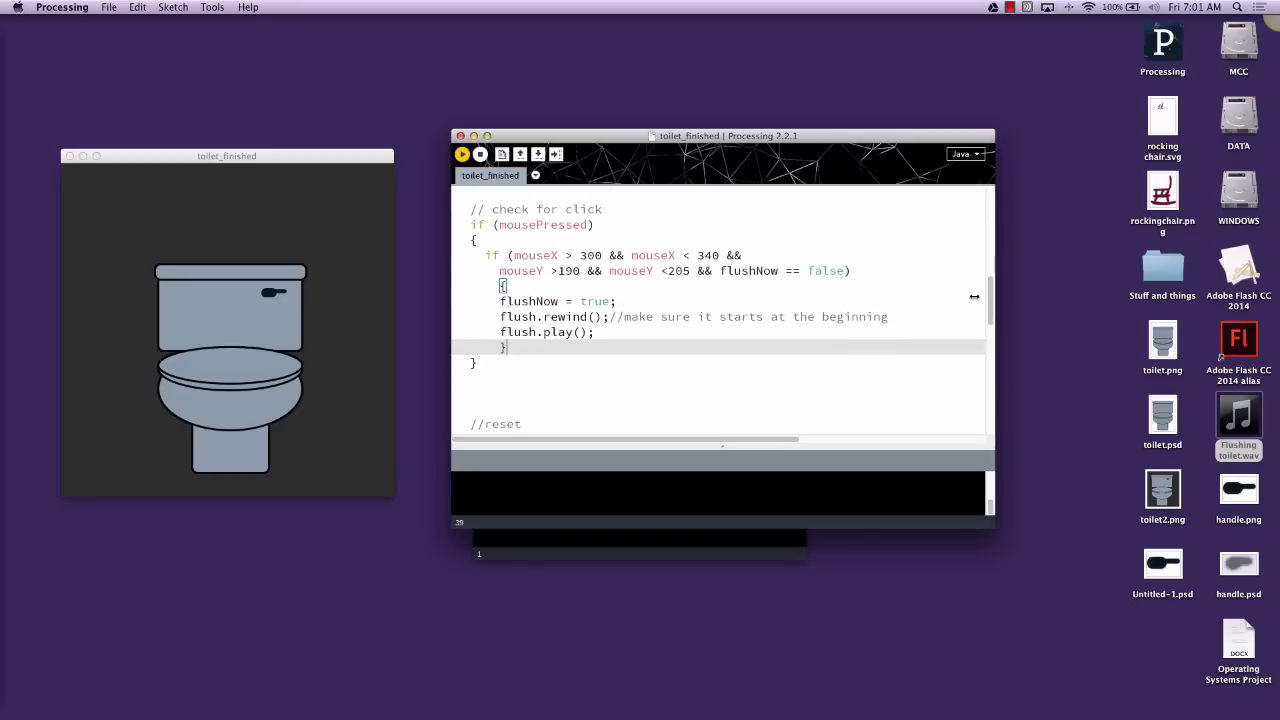
scroll(down, 3)
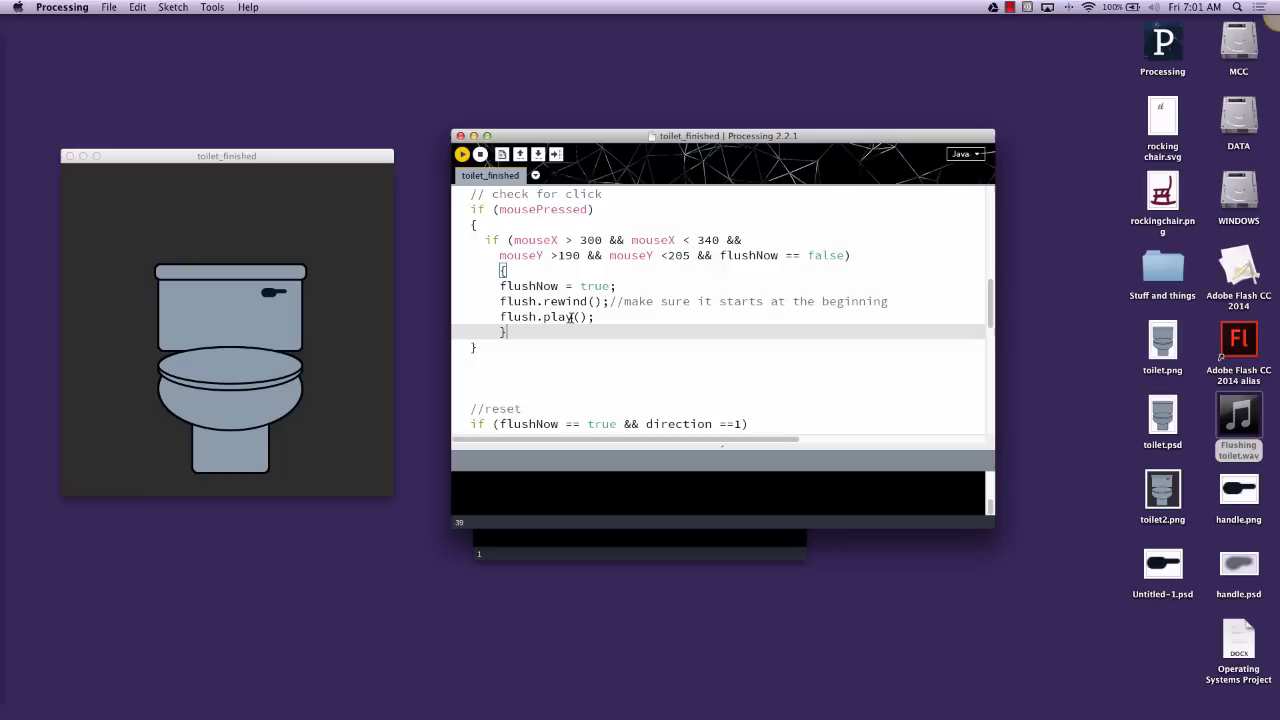
mouse_move(290, 308)
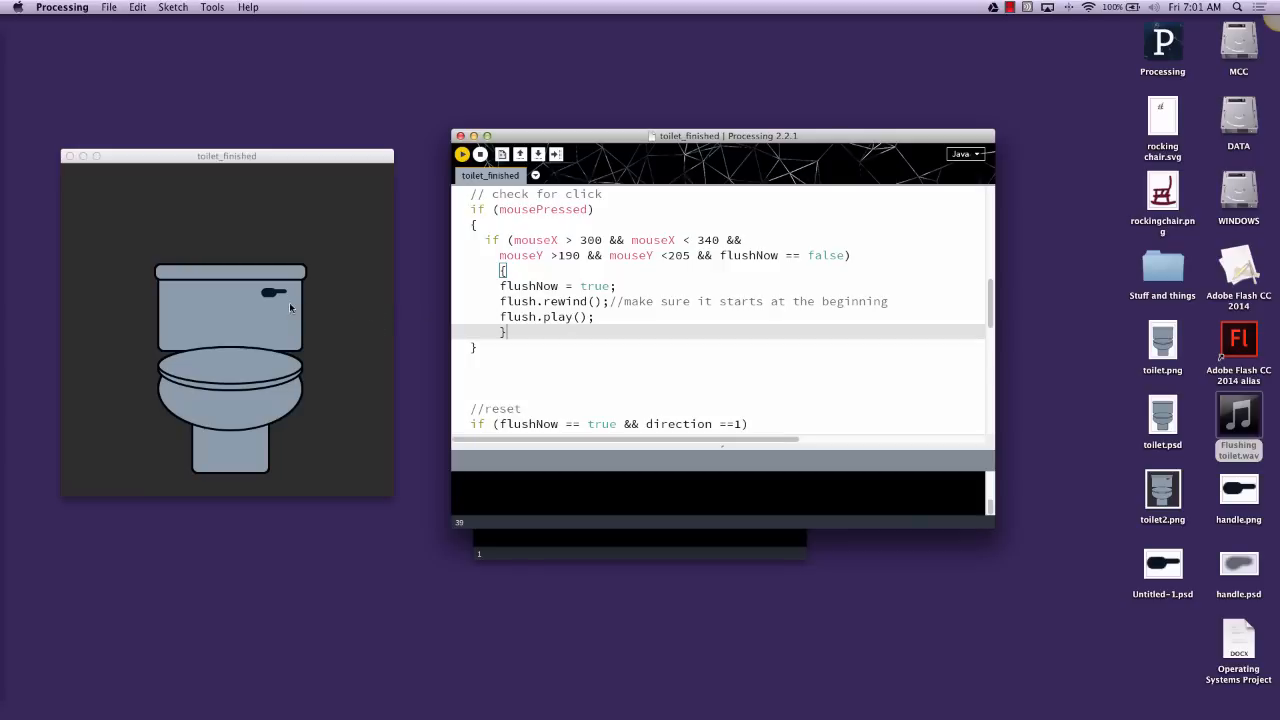
mouse_move(270, 296)
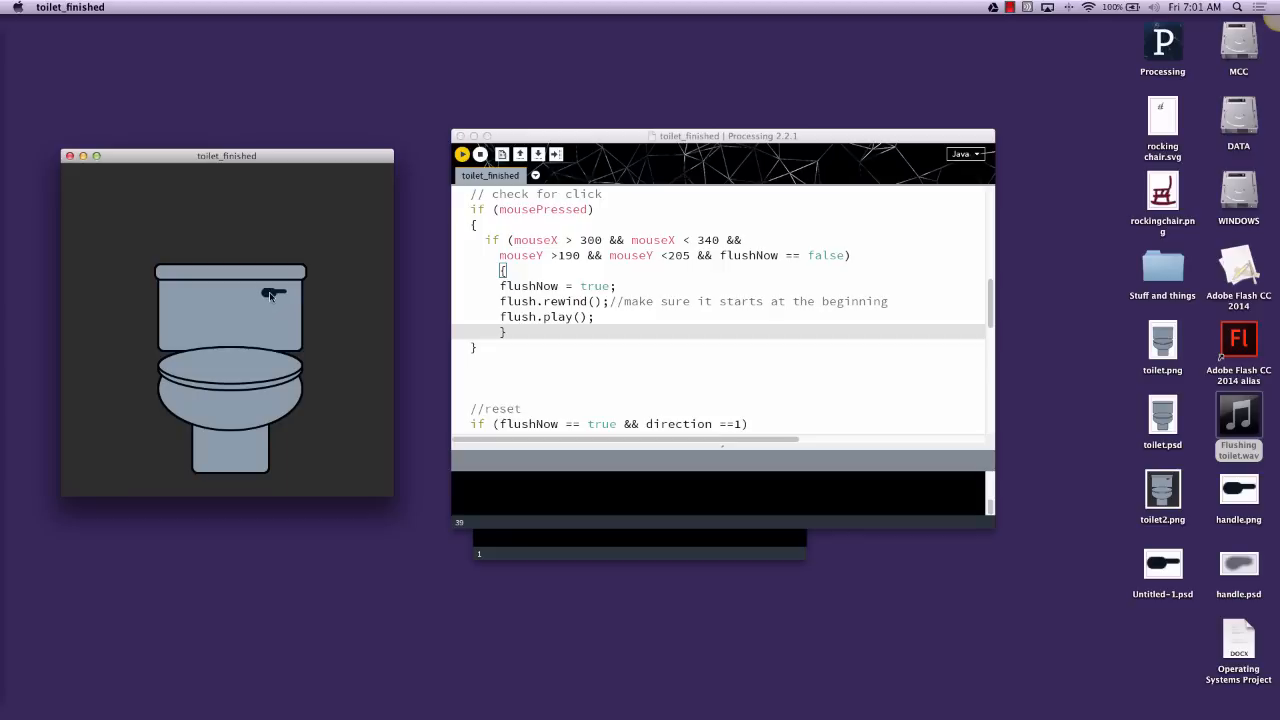
mouse_move(304, 292)
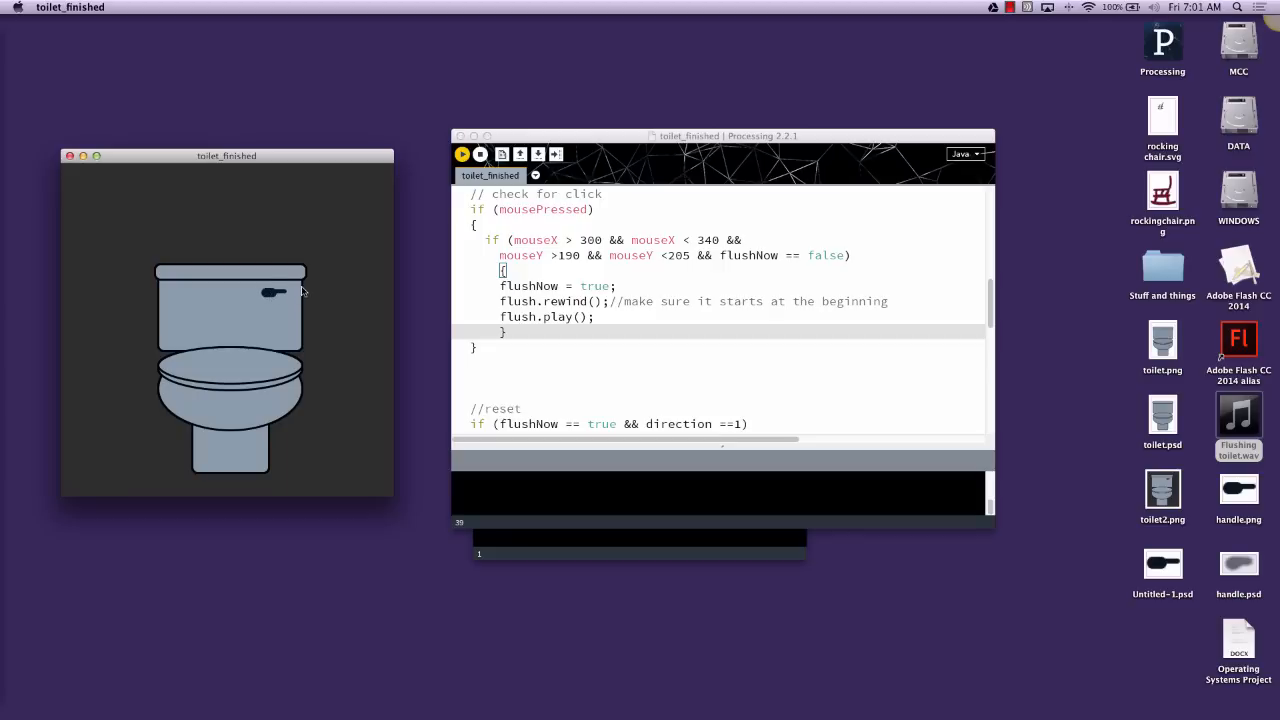